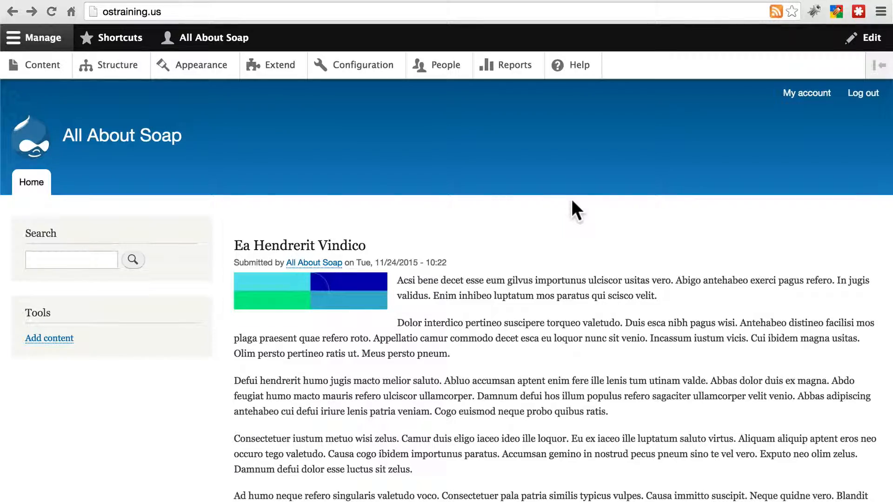
Scroll the cPanel page and view the server's list of databases.
scroll("down", 3)
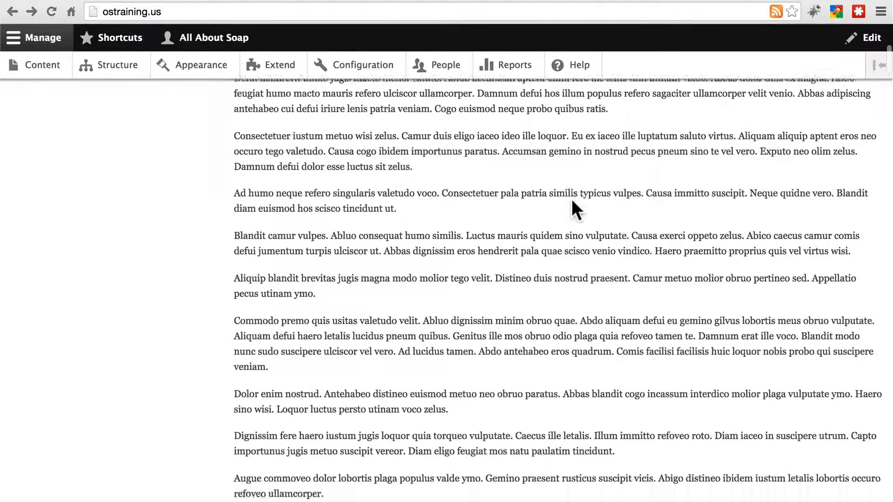
scroll("down", 3)
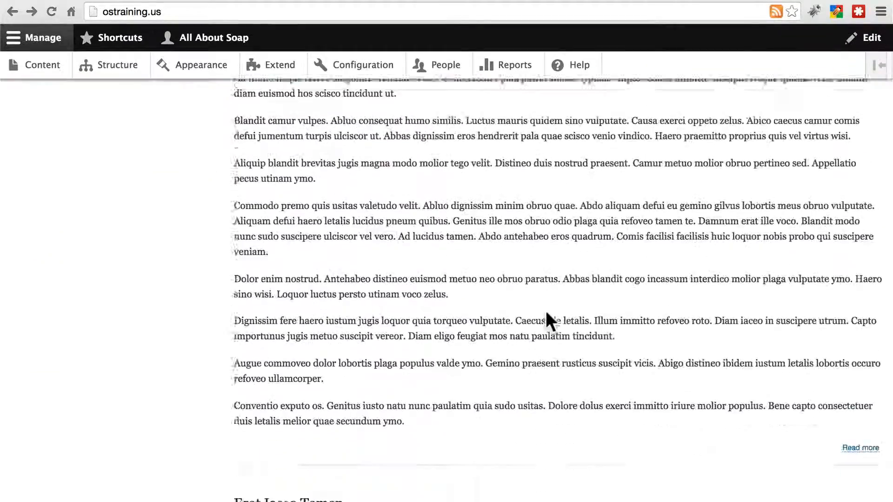
scroll("up", 3)
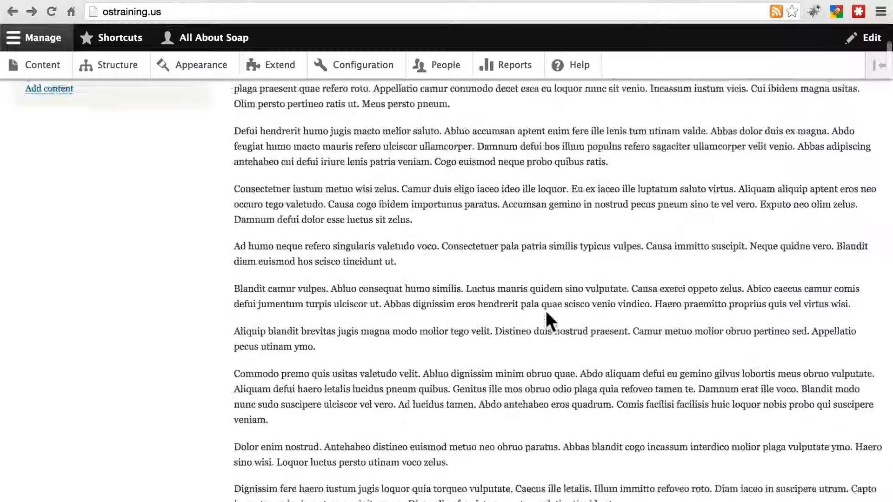
scroll("up", 3)
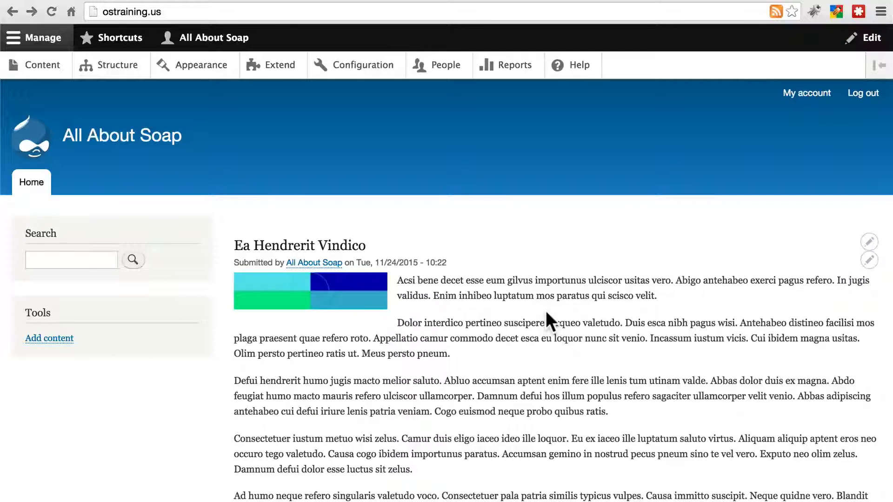
mouse_move(342, 11)
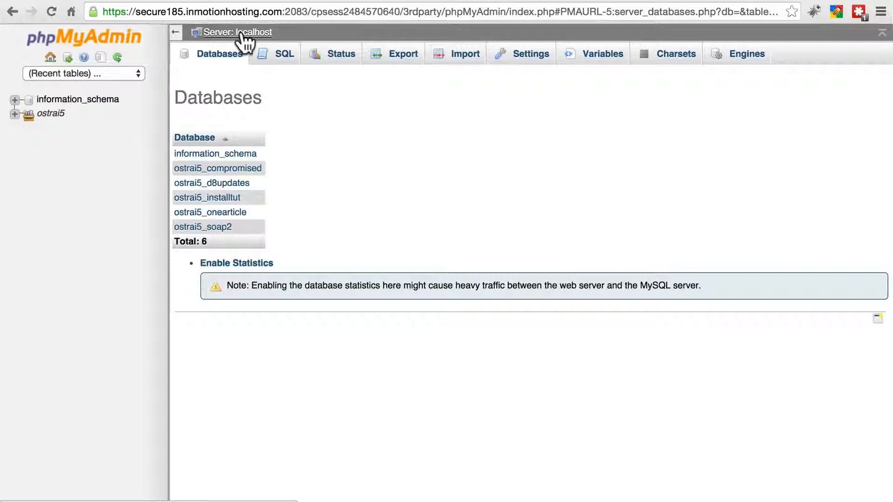
left_click(220, 53)
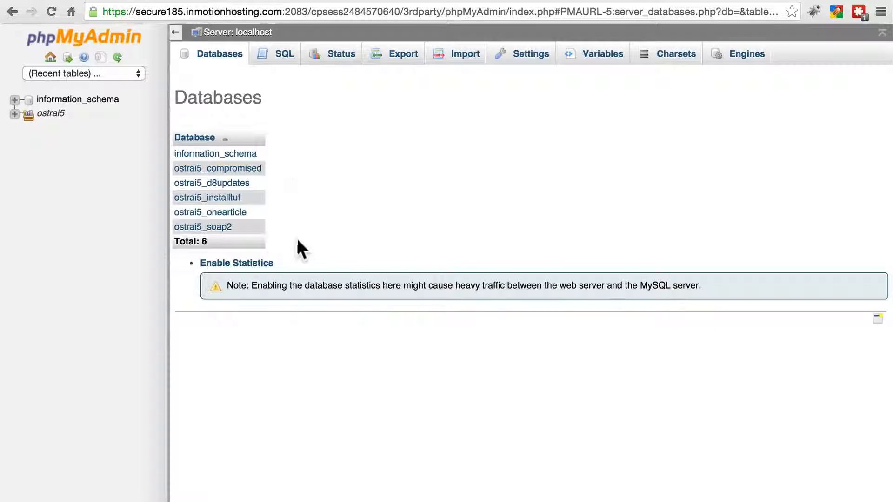
mouse_move(317, 238)
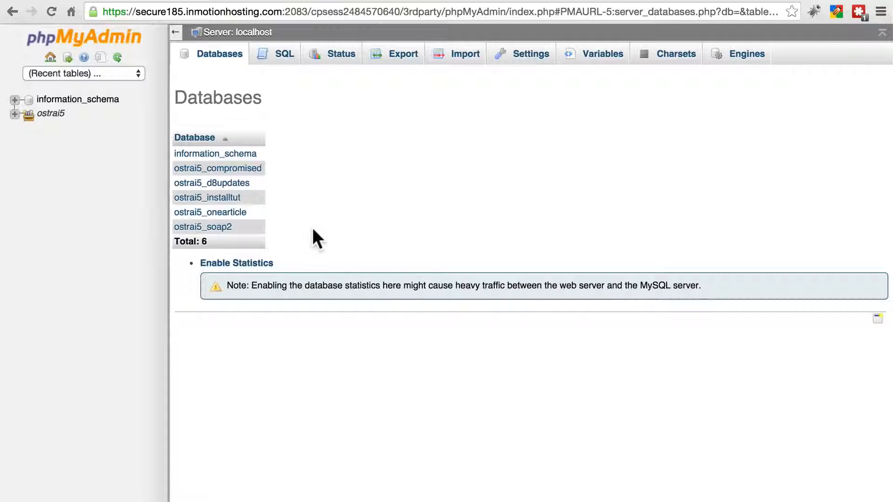
mouse_move(248, 239)
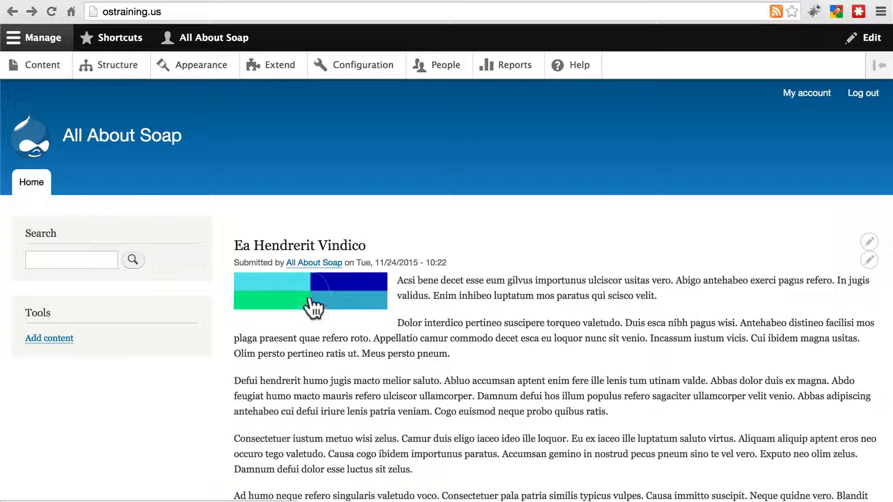
mouse_move(477, 257)
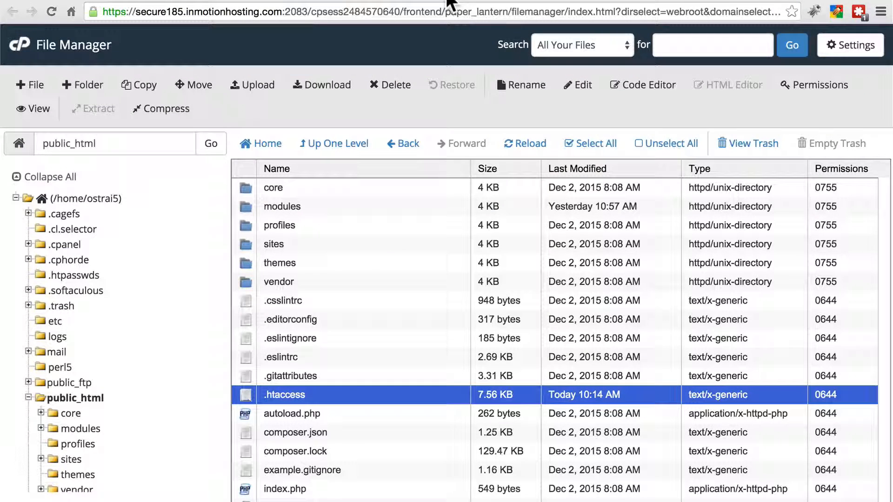
Open sites/default, then return to public_html to inspect modules, themes and profiles.
double_click(273, 244)
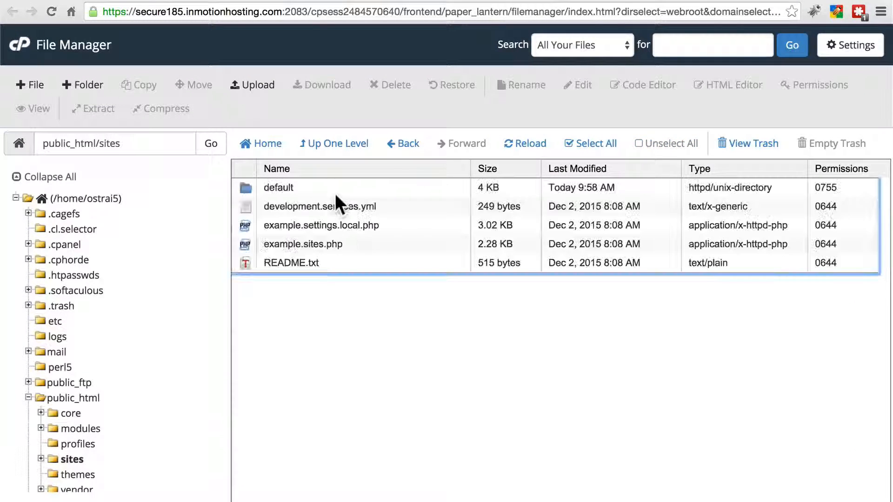
double_click(278, 187)
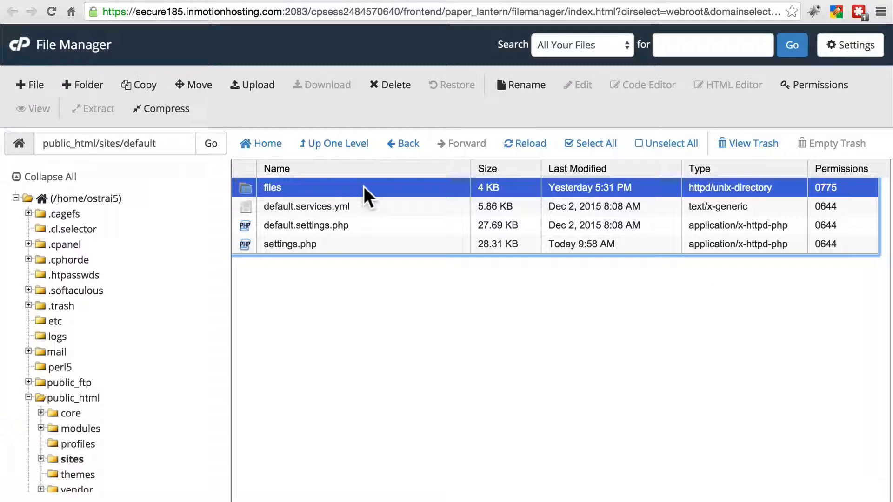
mouse_move(167, 409)
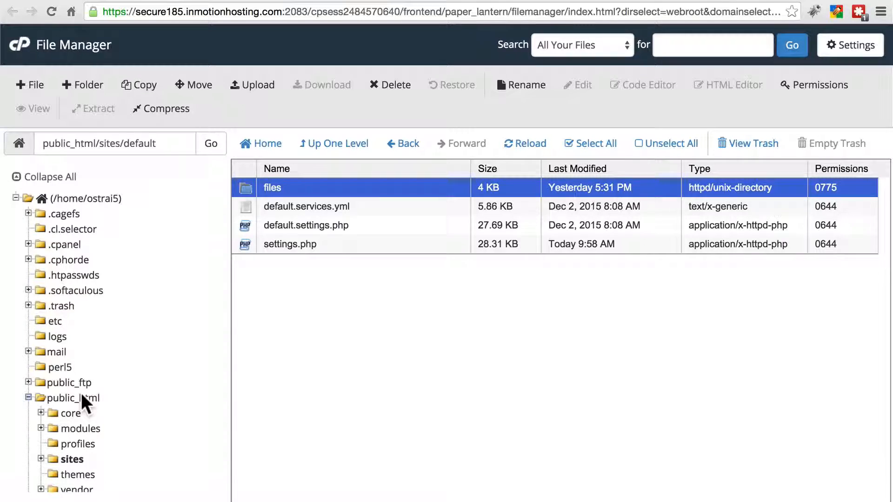
left_click(74, 398)
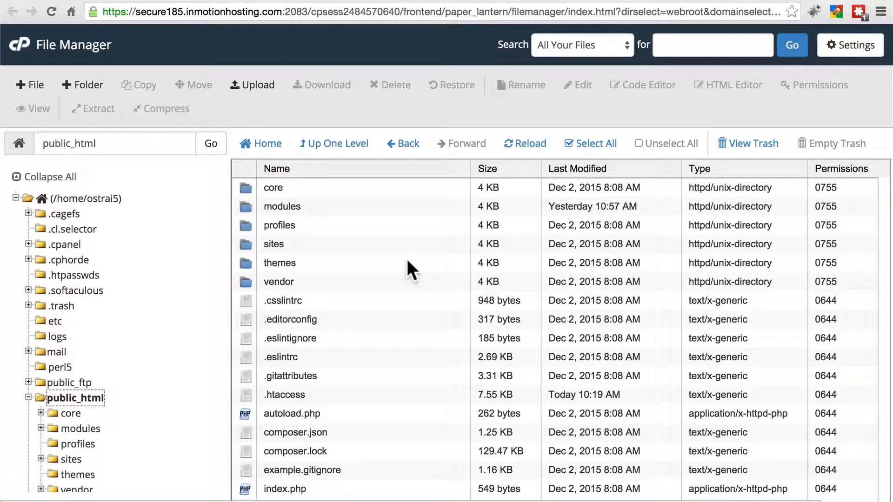
mouse_move(332, 217)
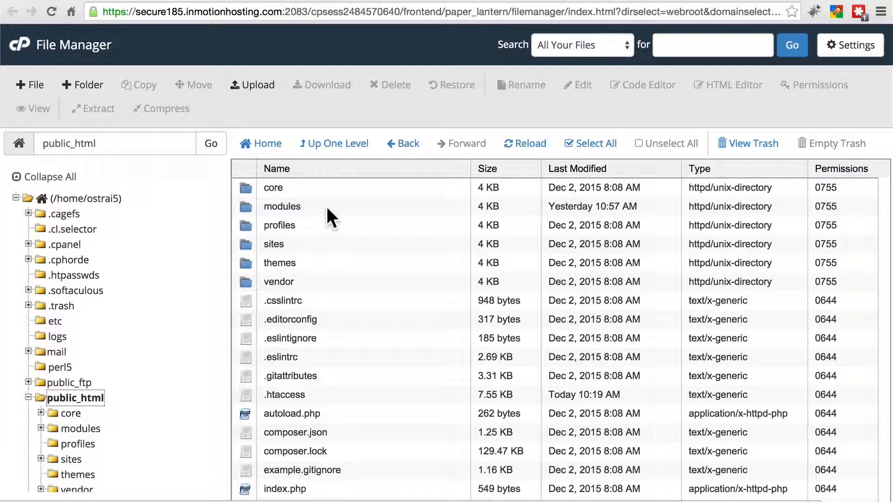
left_click(282, 206)
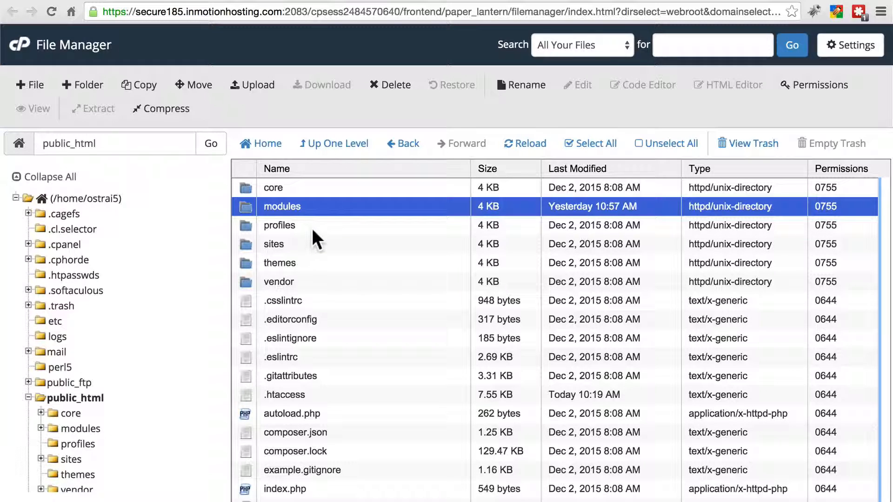
left_click(279, 263)
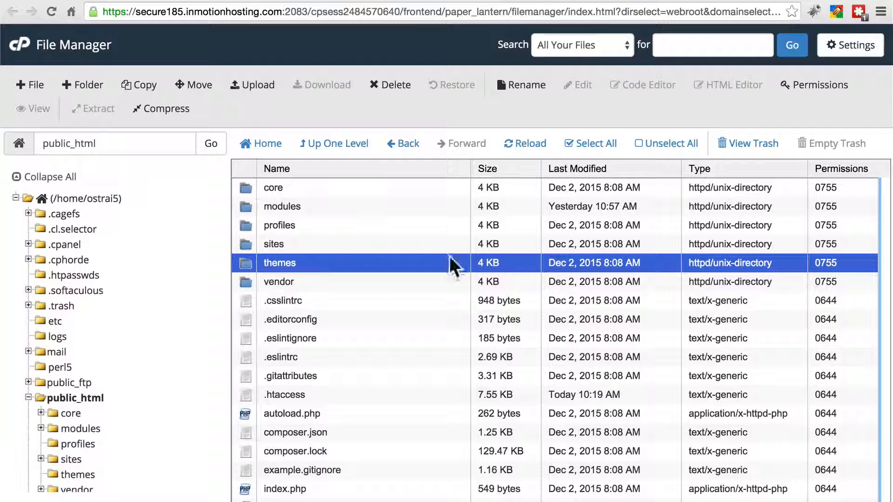
left_click(279, 225)
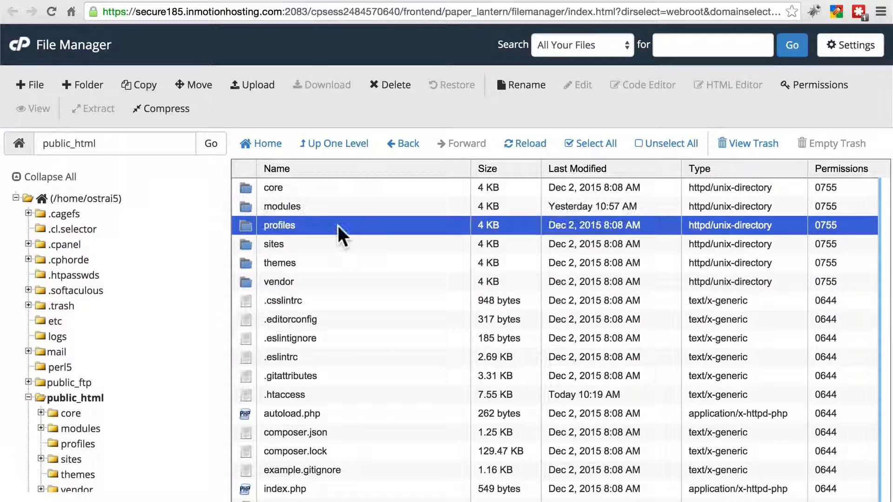
Reopen sites/default and select the files folder.
double_click(273, 244)
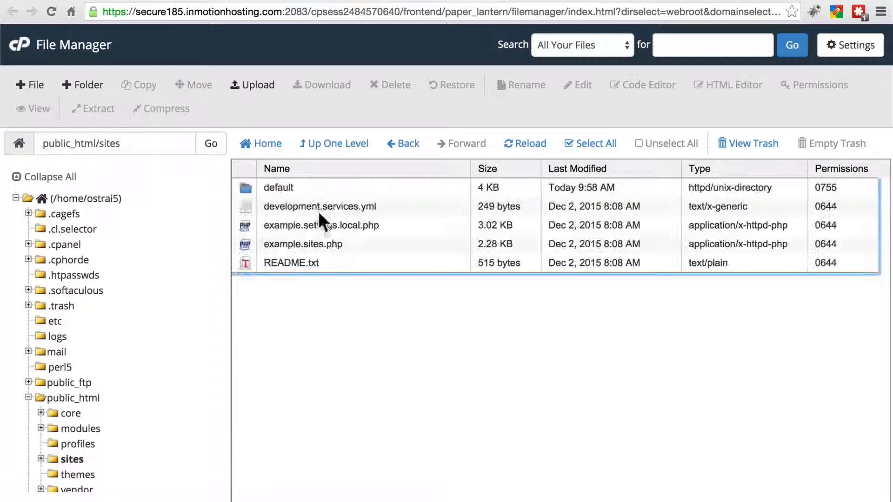
double_click(278, 187)
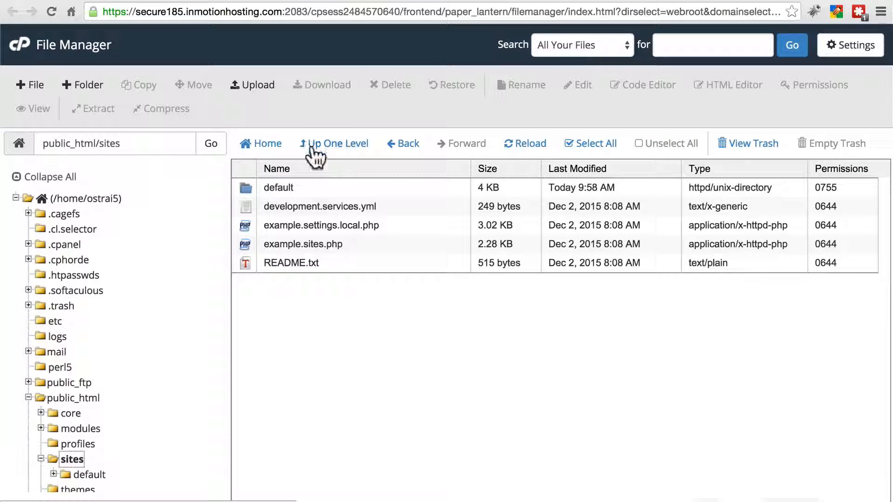
double_click(279, 188)
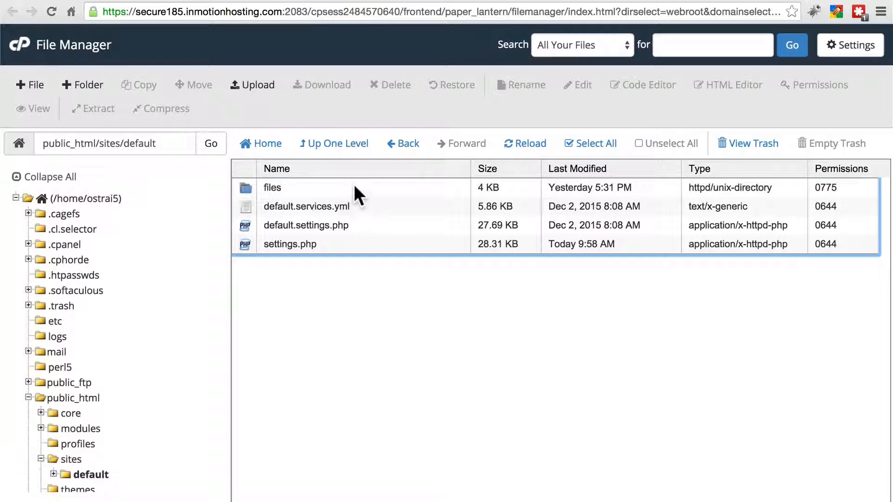
left_click(272, 187)
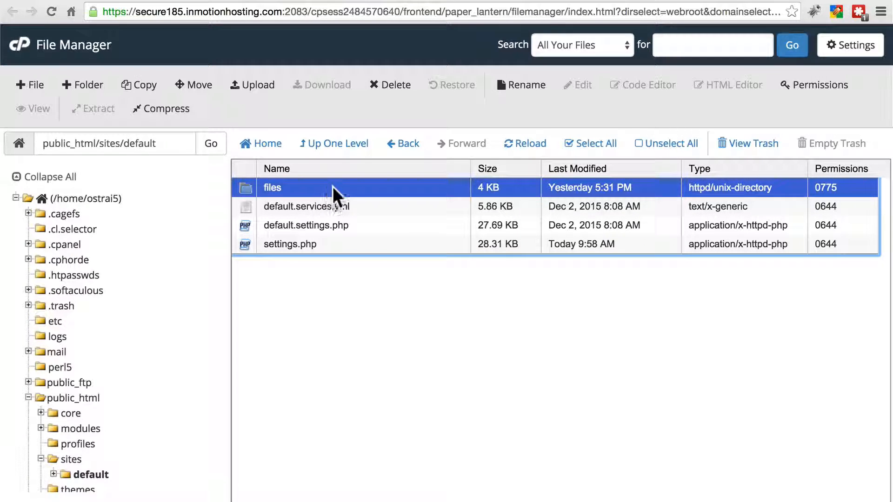
mouse_move(297, 194)
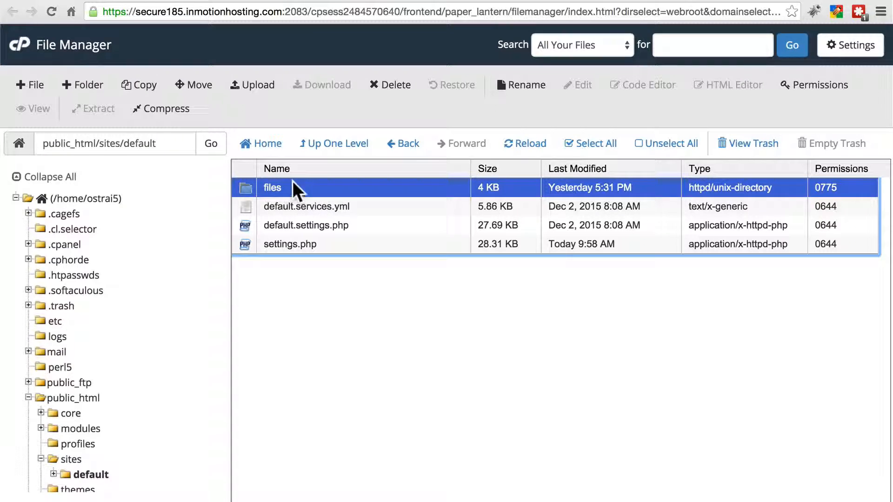
mouse_move(583, 62)
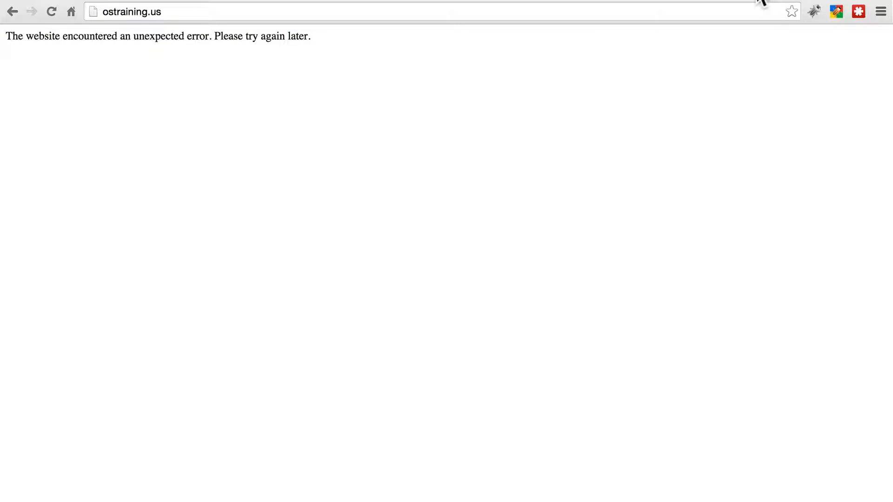
mouse_move(604, 176)
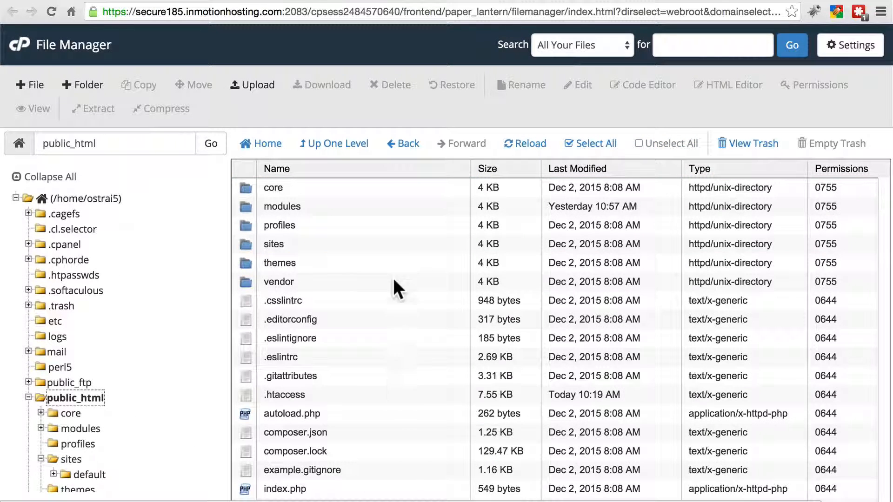
Go into sites/default and select settings.php to edit its database credentials.
double_click(274, 244)
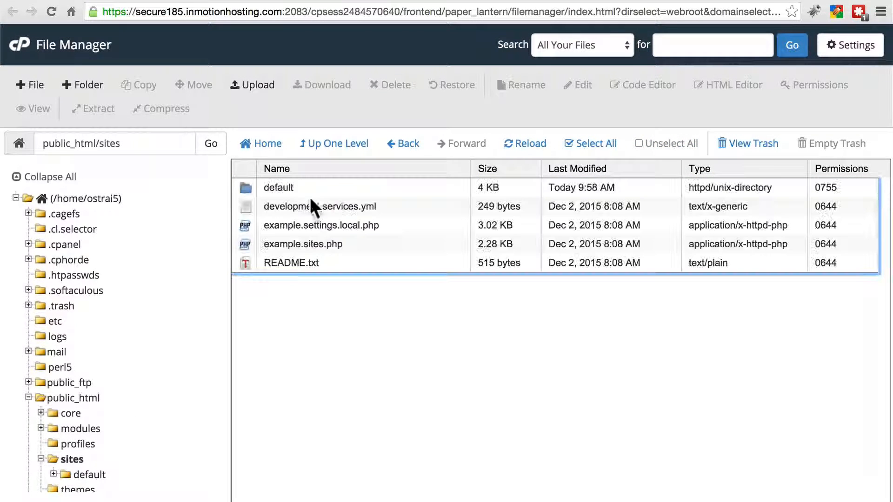
double_click(278, 187)
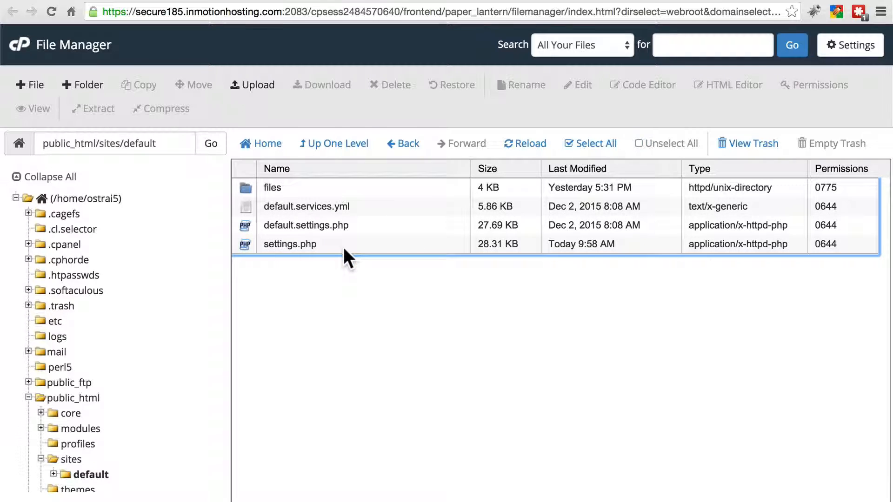
left_click(291, 243)
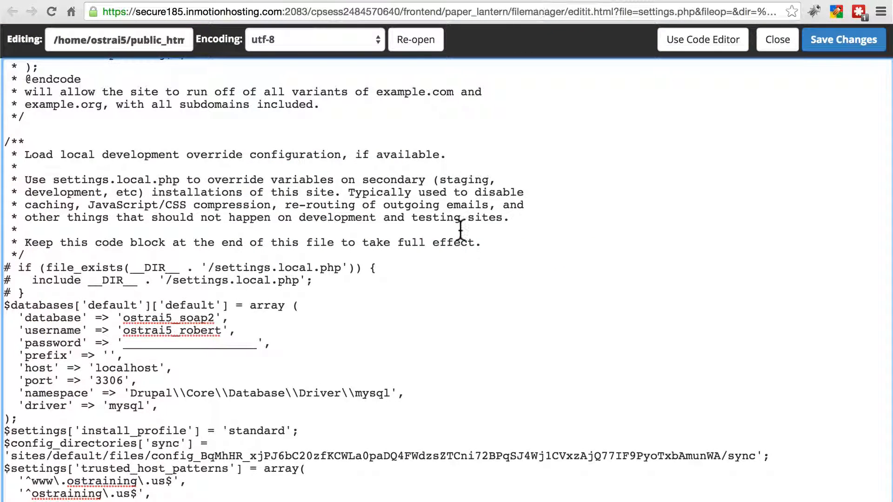
mouse_move(396, 407)
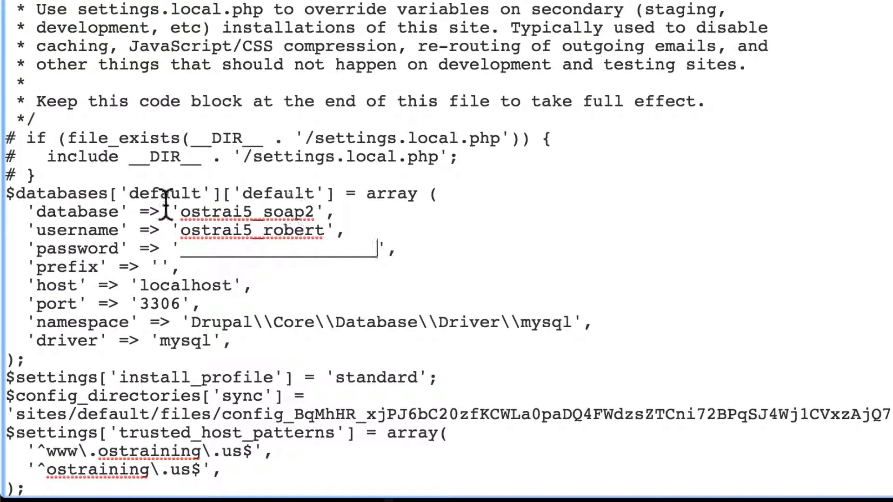
mouse_move(325, 230)
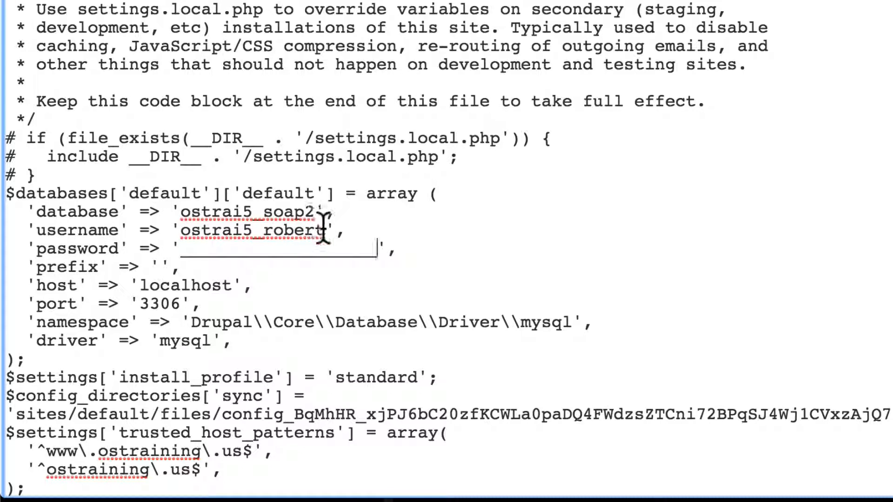
mouse_move(245, 245)
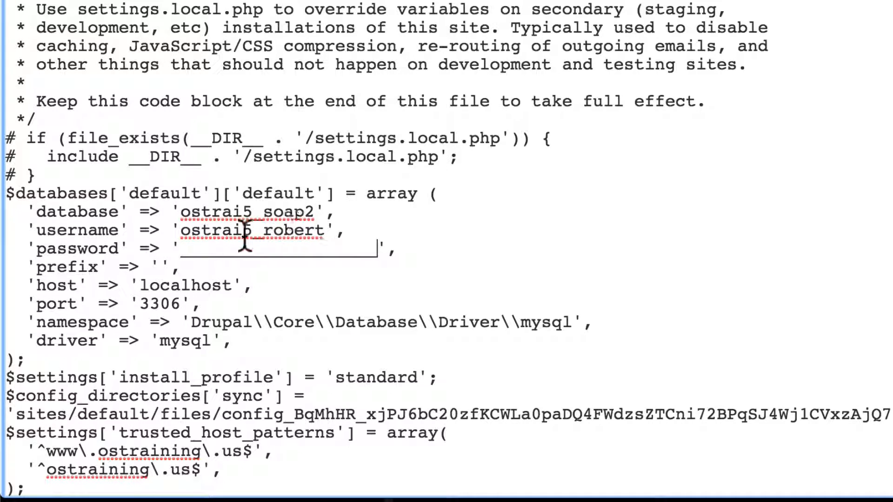
mouse_move(375, 253)
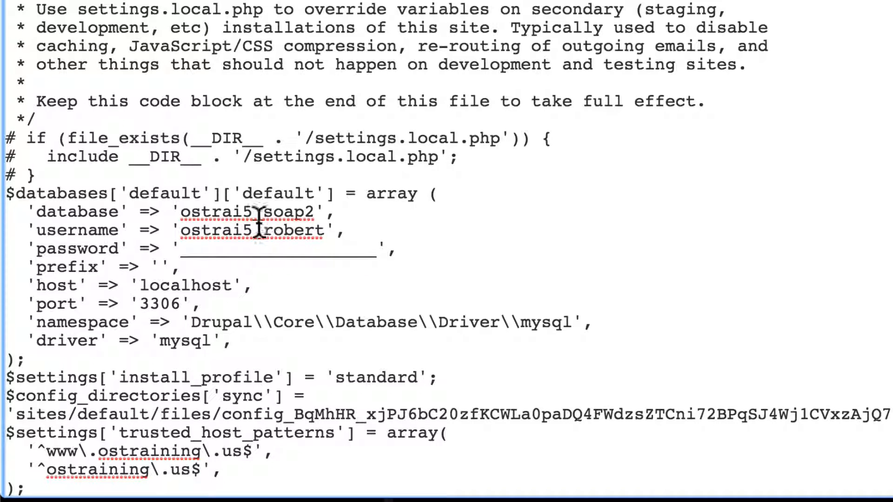
mouse_move(418, 348)
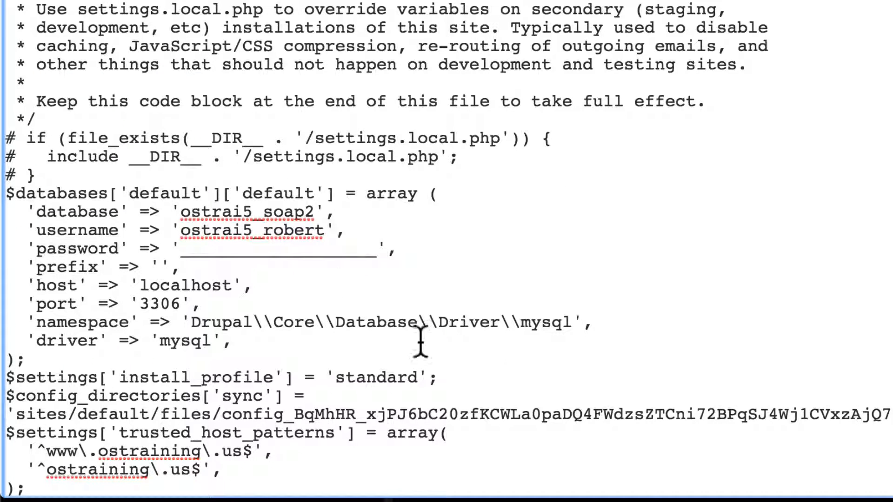
mouse_move(406, 322)
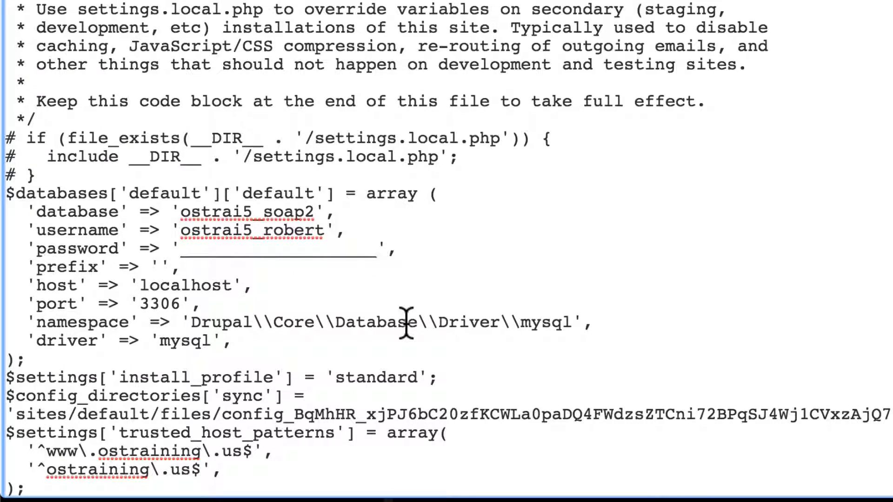
mouse_move(505, 294)
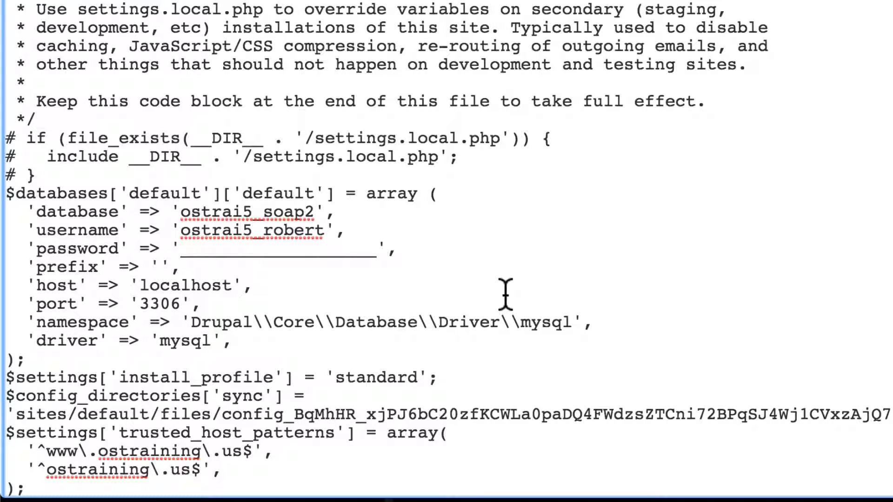
mouse_move(572, 290)
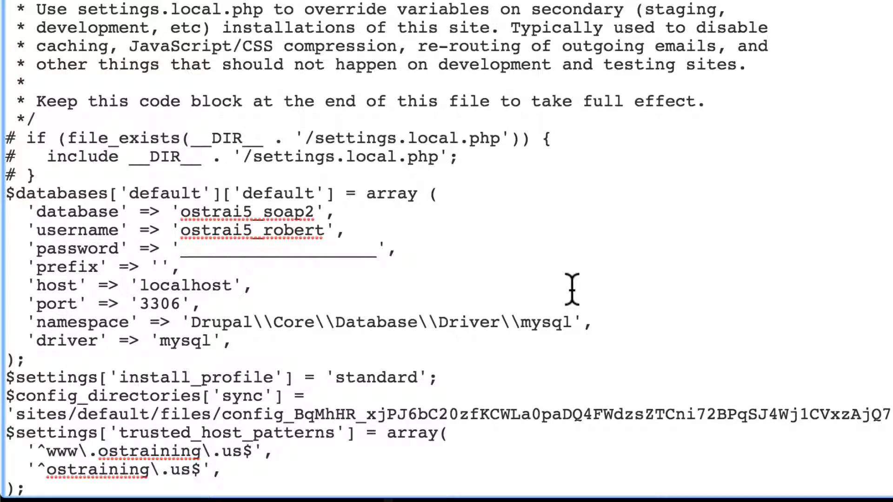
mouse_move(231, 251)
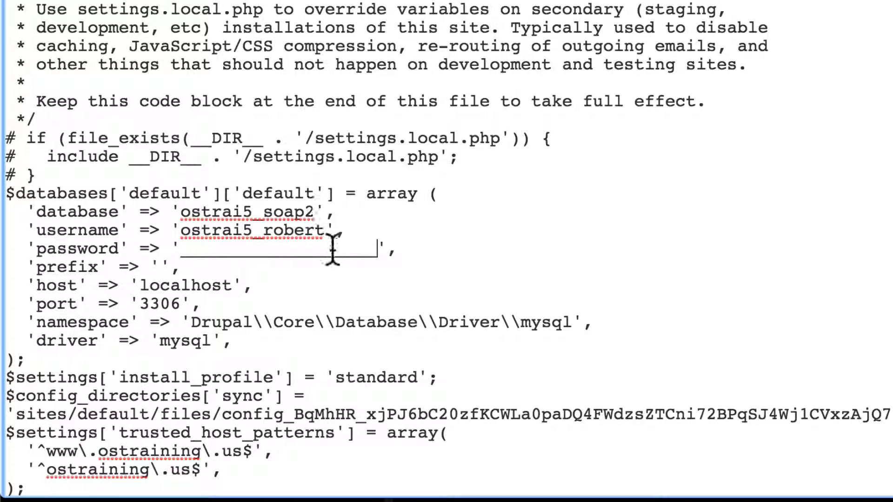
mouse_move(179, 205)
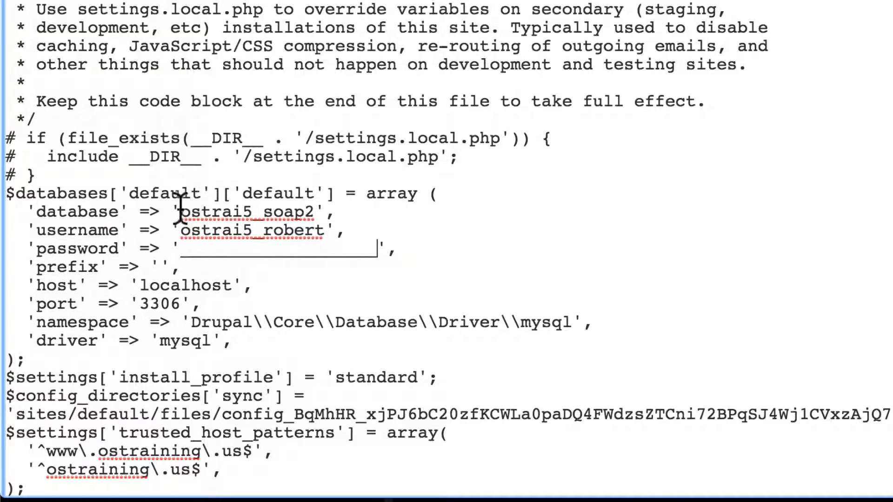
mouse_move(387, 253)
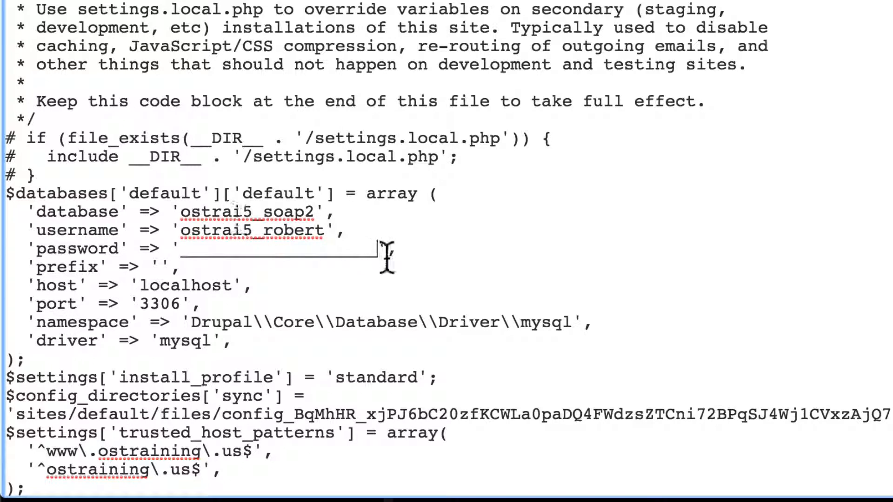
mouse_move(185, 217)
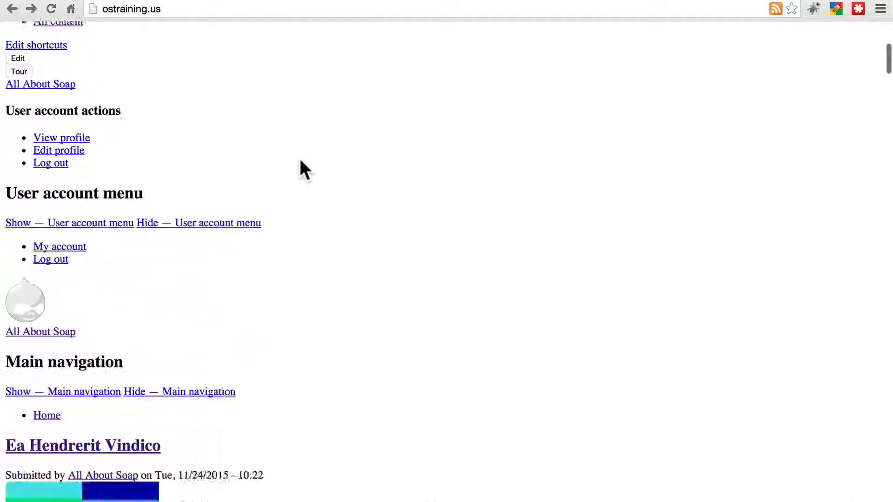
scroll("down", 3)
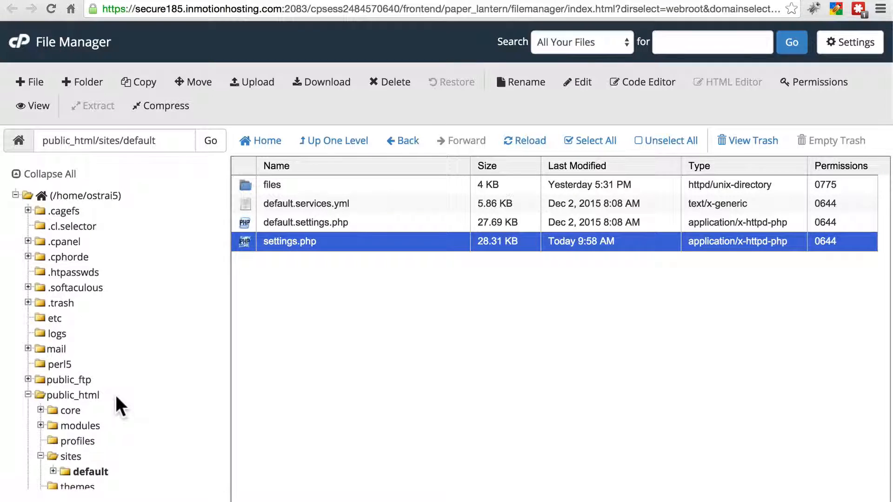
Return to public_html, select .htaccess and launch it in the editor.
left_click(74, 395)
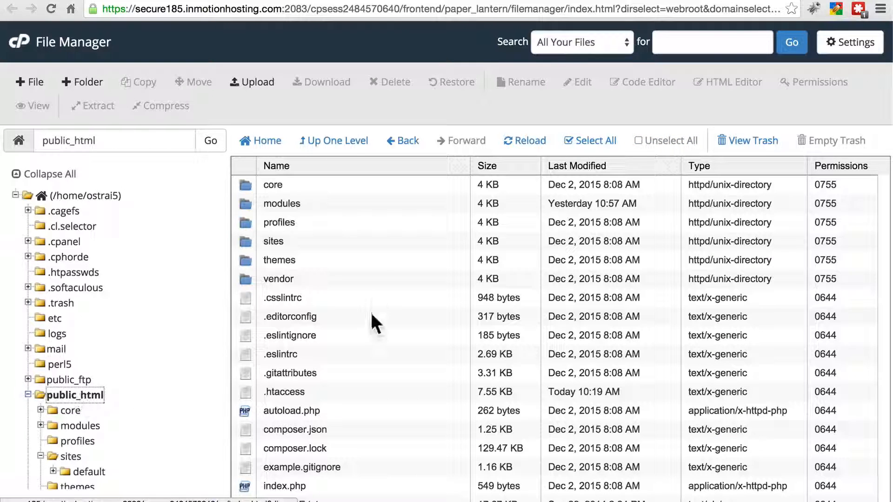
left_click(284, 392)
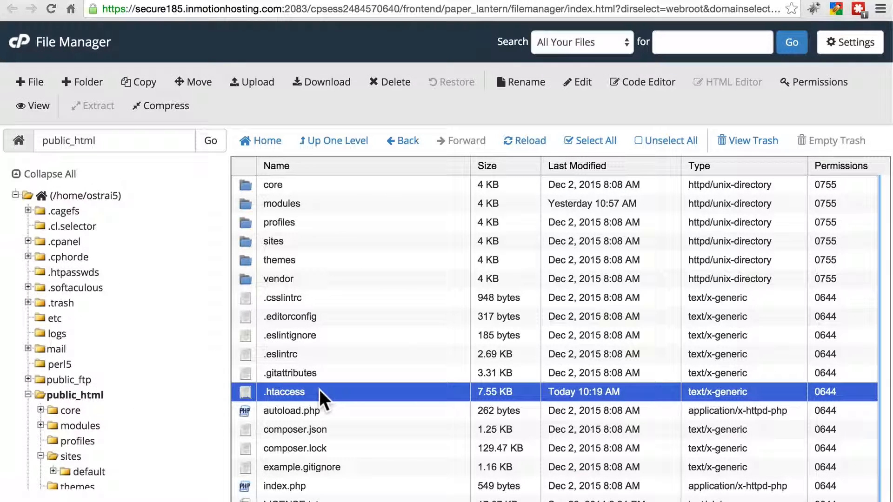
mouse_move(580, 91)
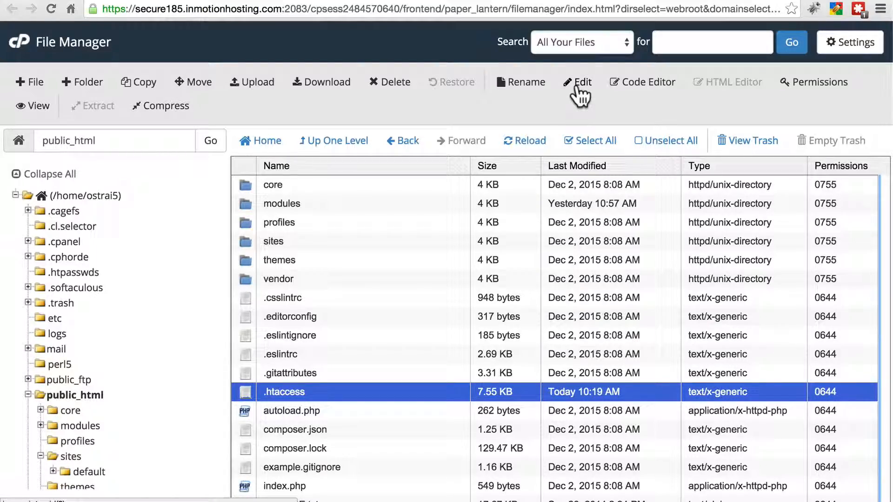
left_click(578, 82)
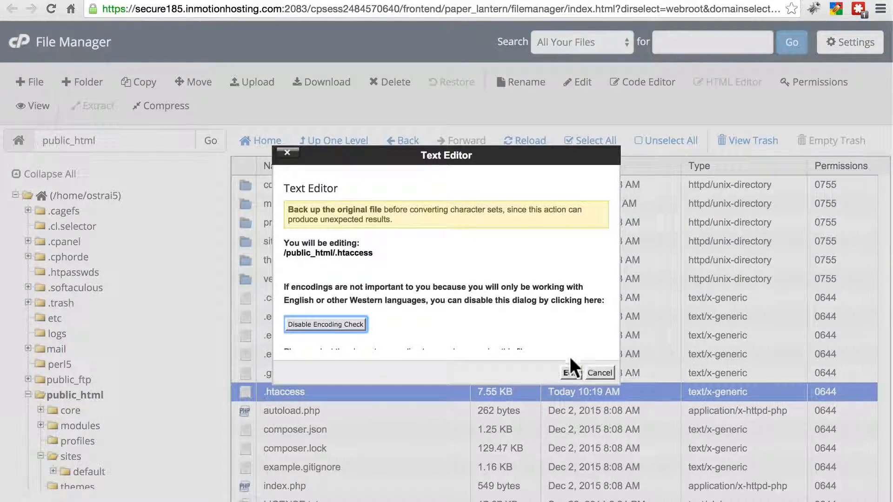
Get past the encoding check, find the RewriteBase /soap line and edit its start.
left_click(570, 372)
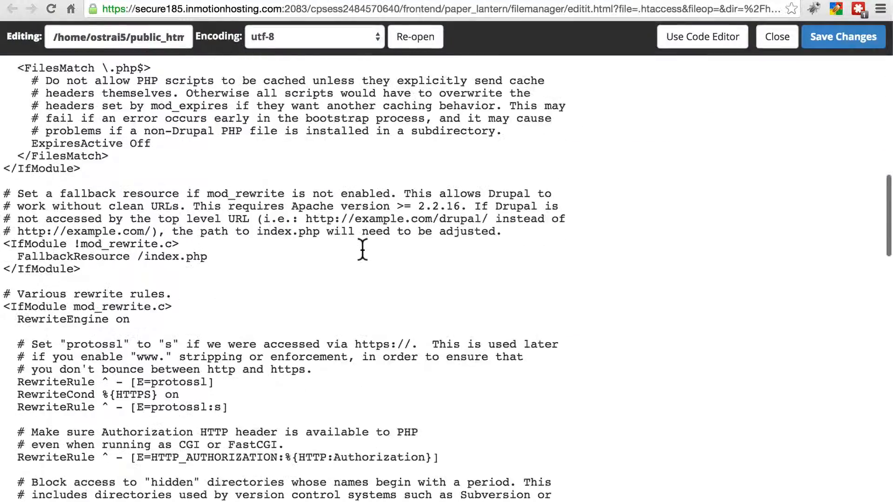
scroll("down", 3)
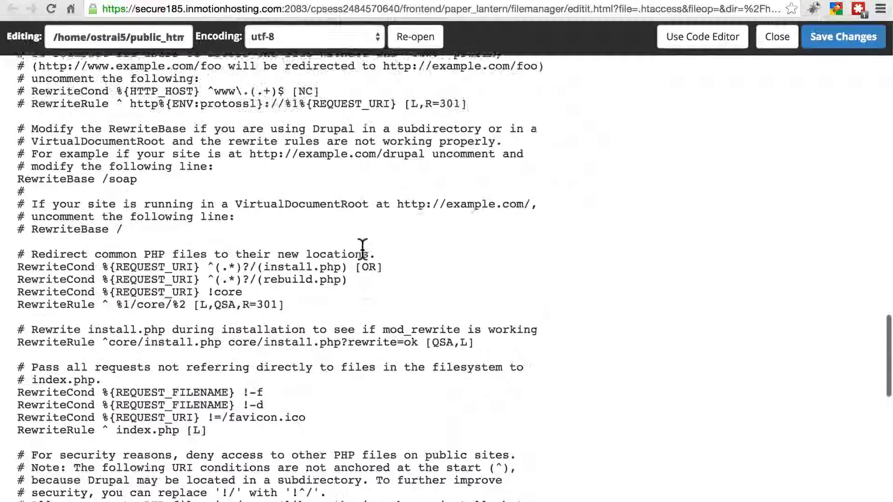
scroll("up", 3)
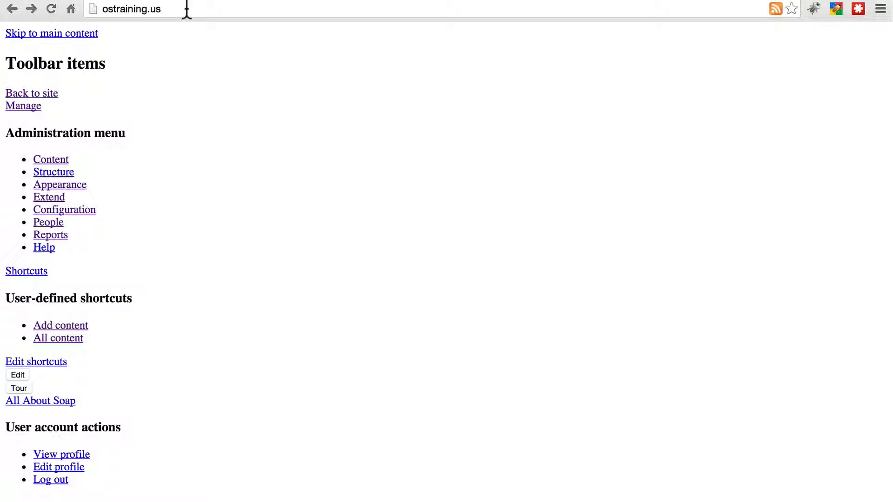
type("/s")
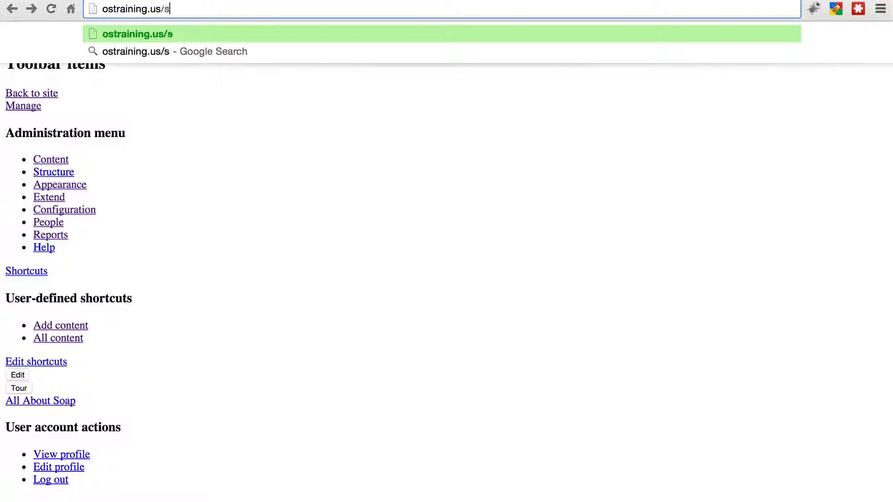
key("Backspace")
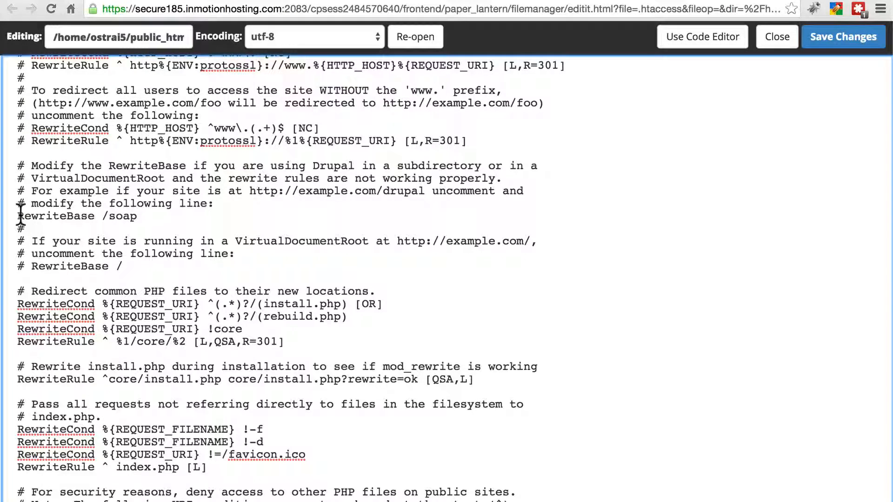
left_click(25, 216)
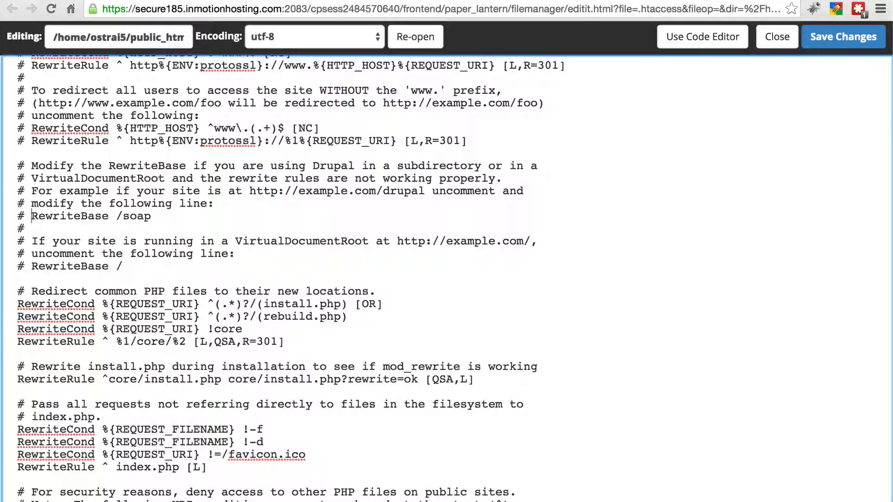
type("drupal")
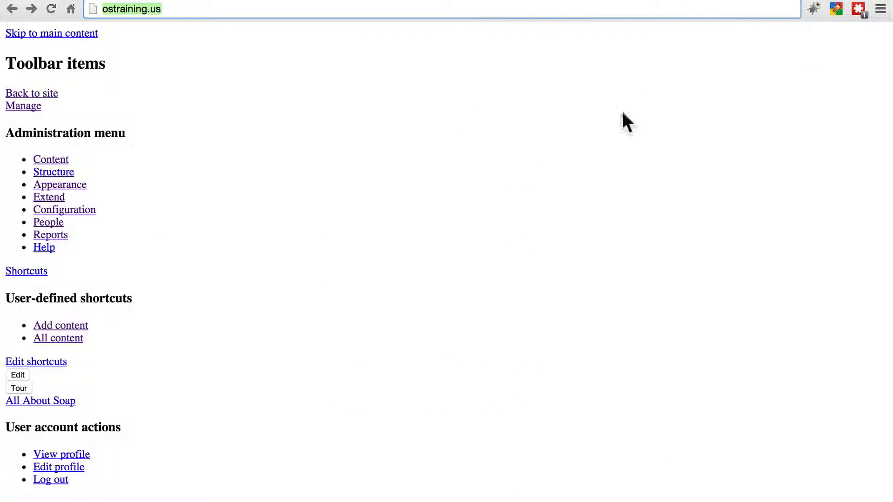
Reload ostraining.us and scroll the homepage to confirm the theme styling loads.
left_click(40, 401)
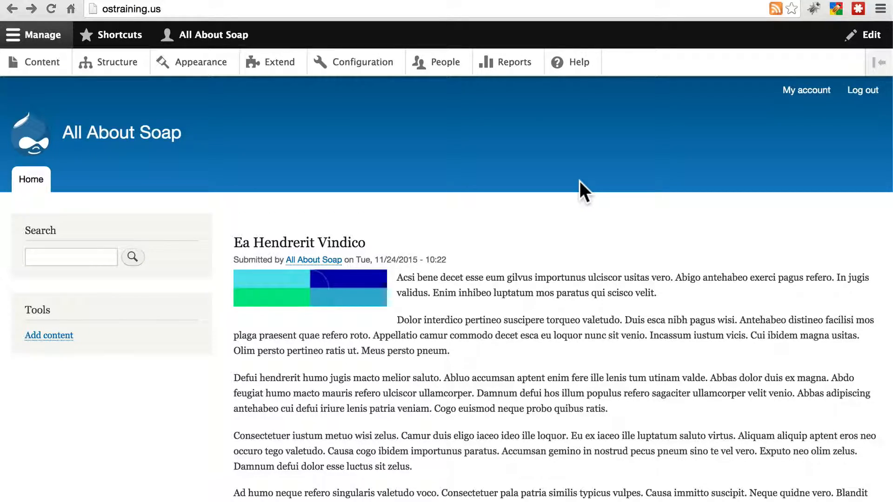
scroll("down", 3)
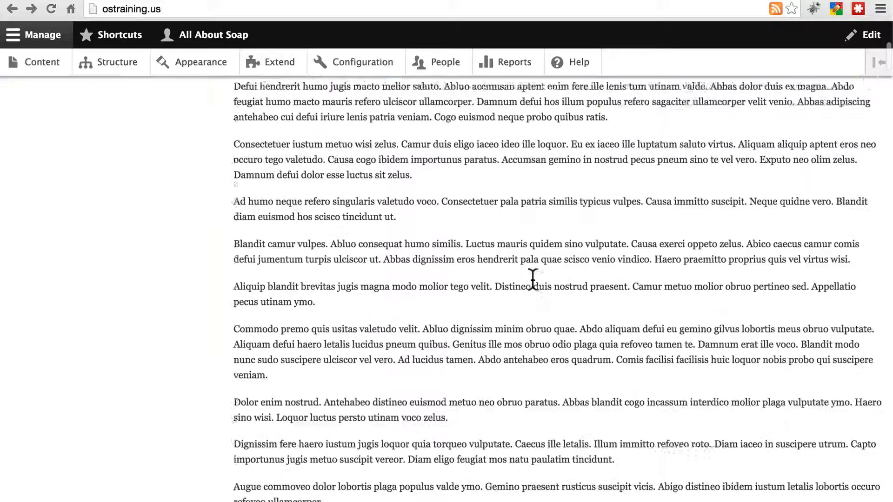
scroll("up", 3)
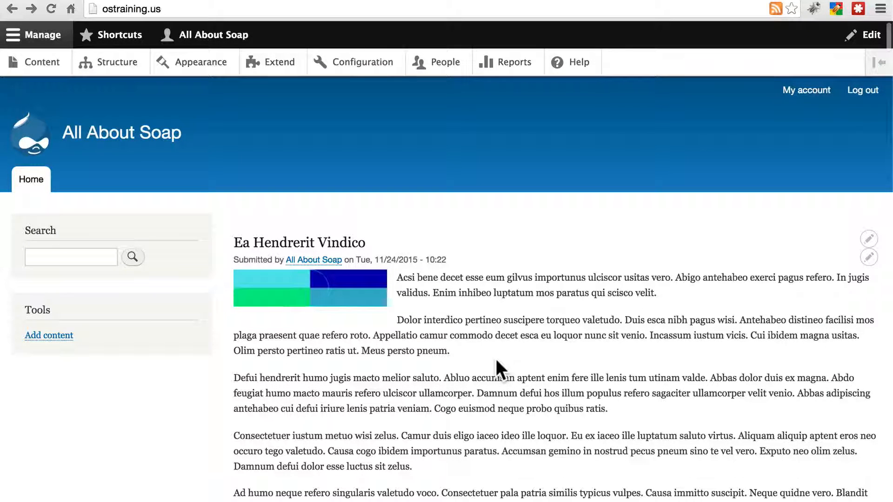
mouse_move(530, 316)
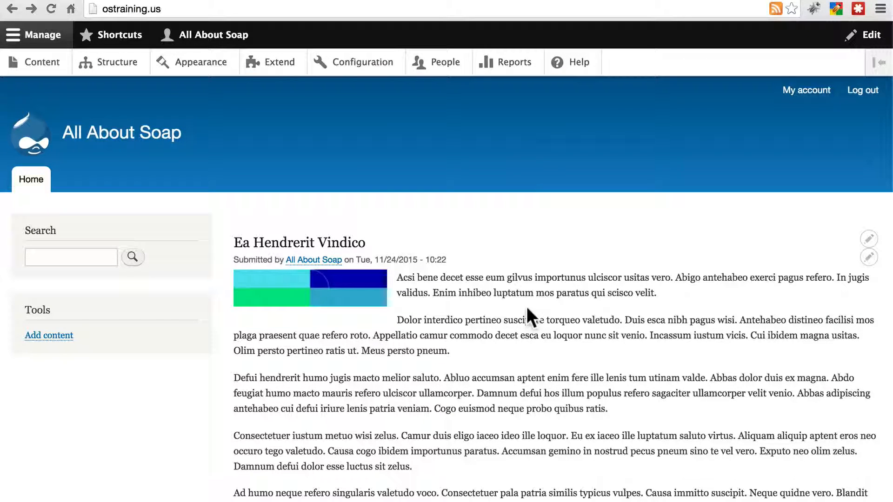
Open Appearance and scroll to the installed Seven and uninstalled Stark themes.
left_click(200, 62)
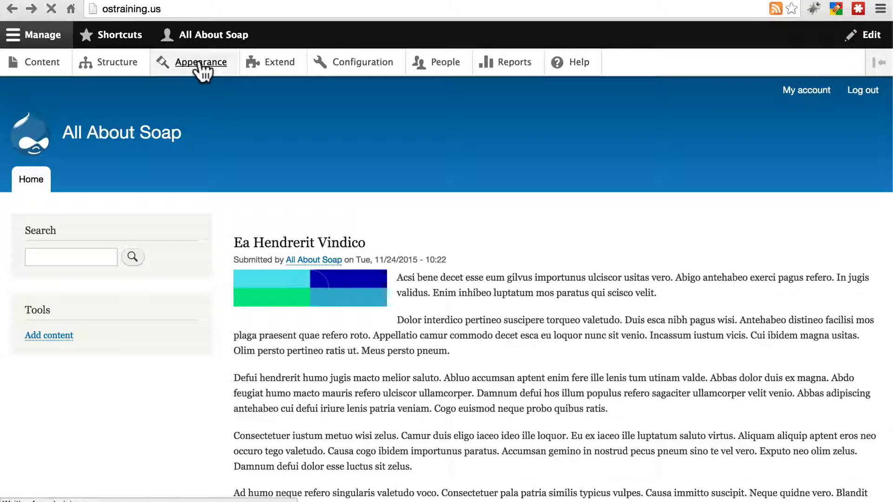
left_click(201, 62)
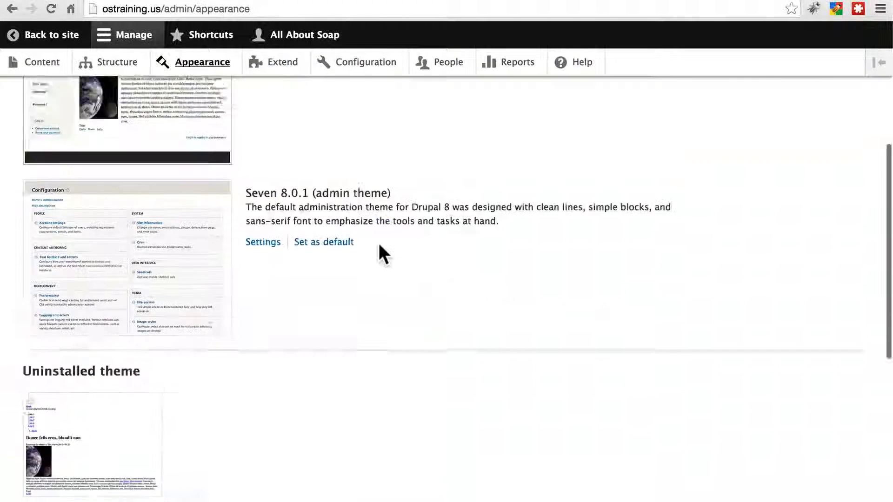
scroll("down", 3)
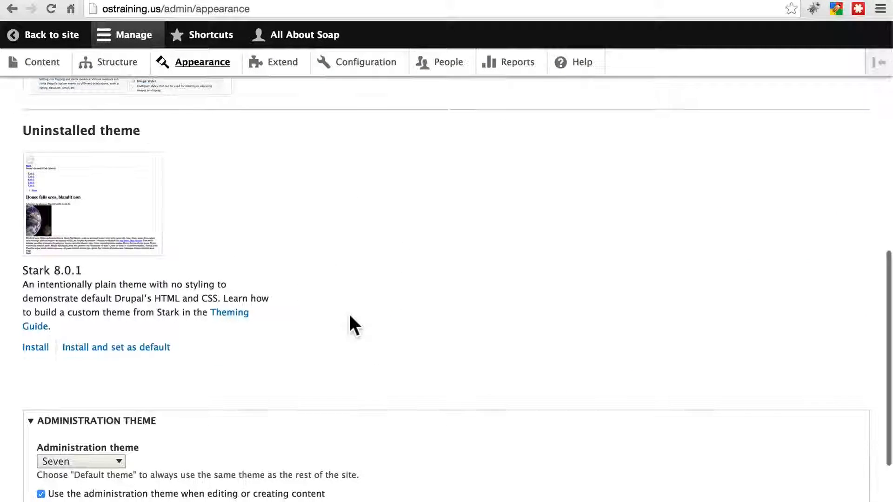
mouse_move(233, 362)
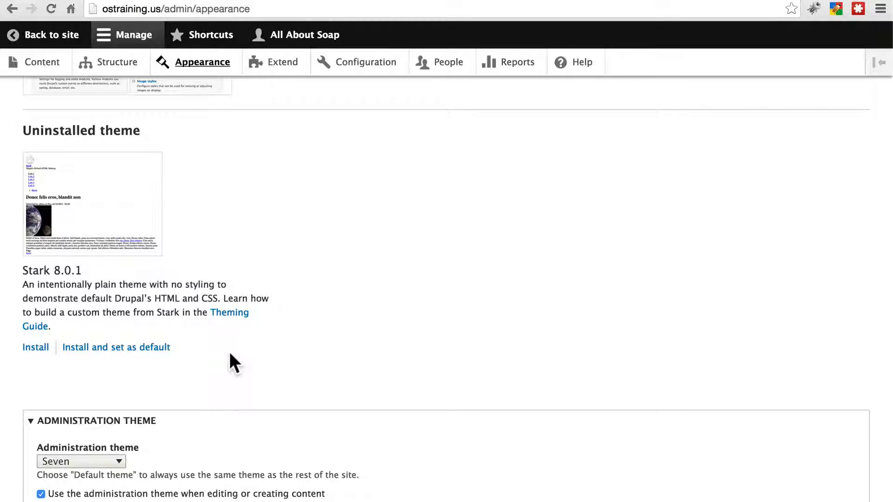
mouse_move(403, 219)
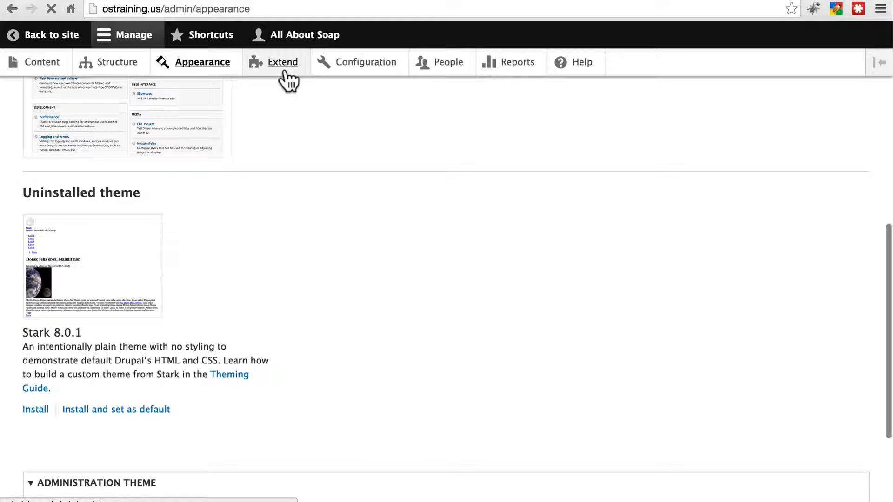
Open Extend and scroll the modules, confirming Devel and Devel generate are enabled.
left_click(280, 61)
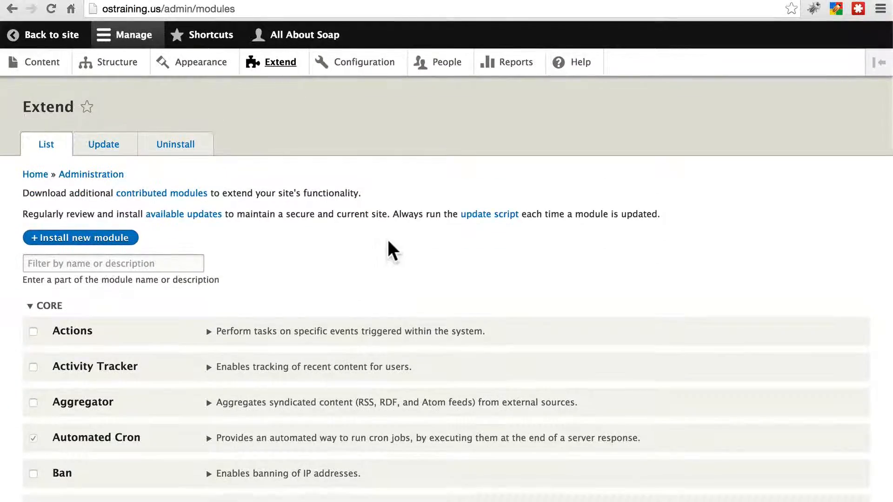
scroll("down", 3)
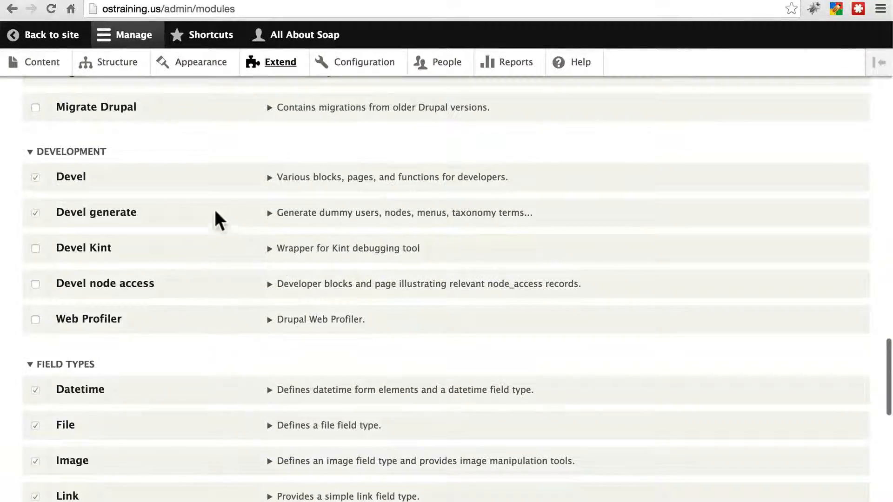
scroll("down", 3)
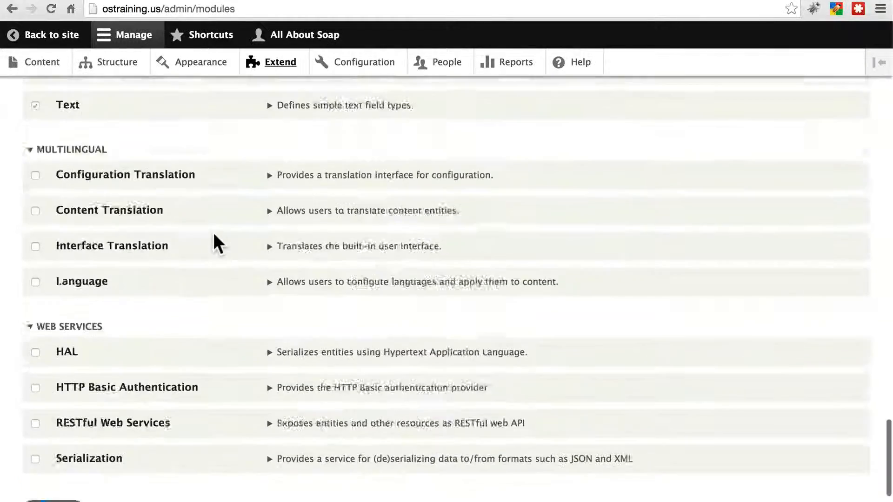
scroll("up", 3)
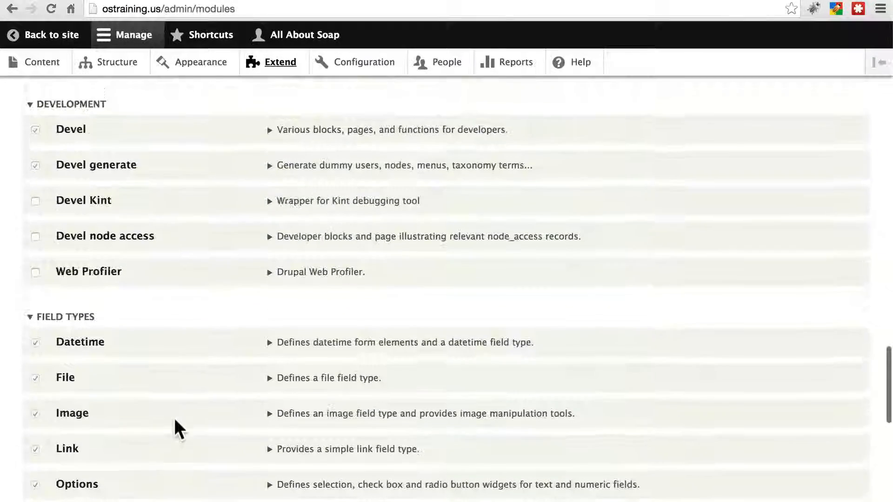
scroll("up", 3)
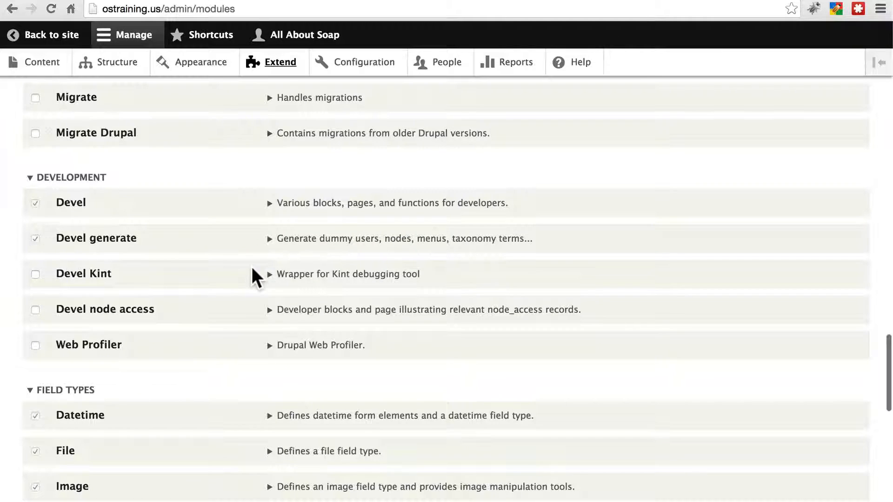
mouse_move(175, 260)
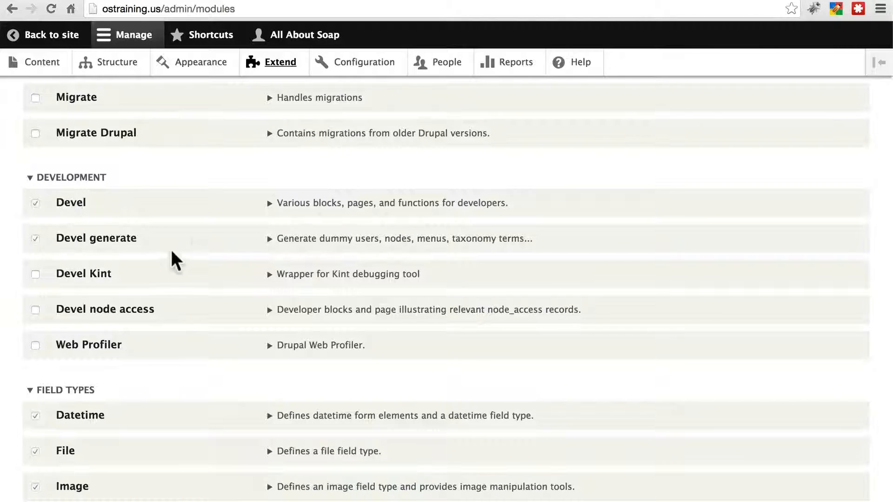
mouse_move(161, 217)
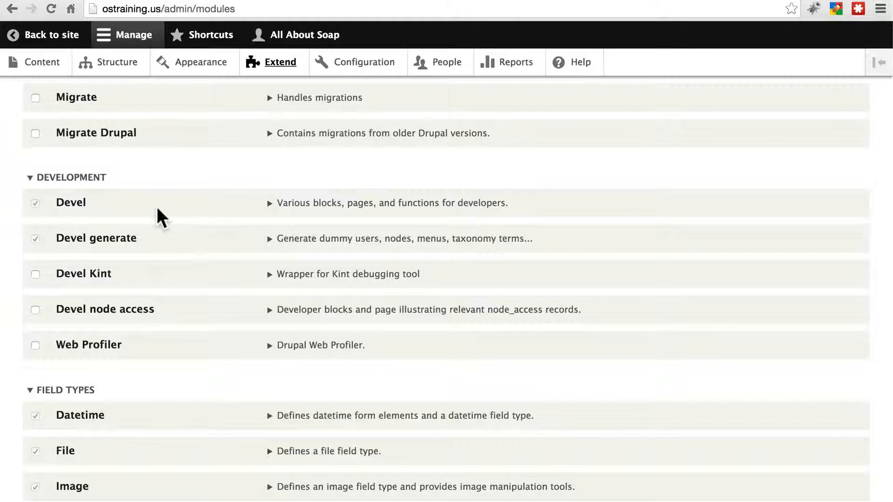
mouse_move(175, 263)
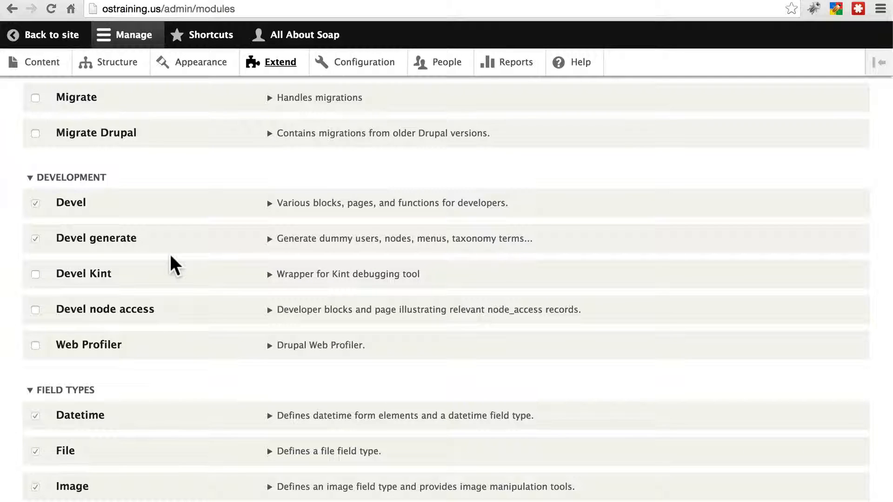
mouse_move(208, 262)
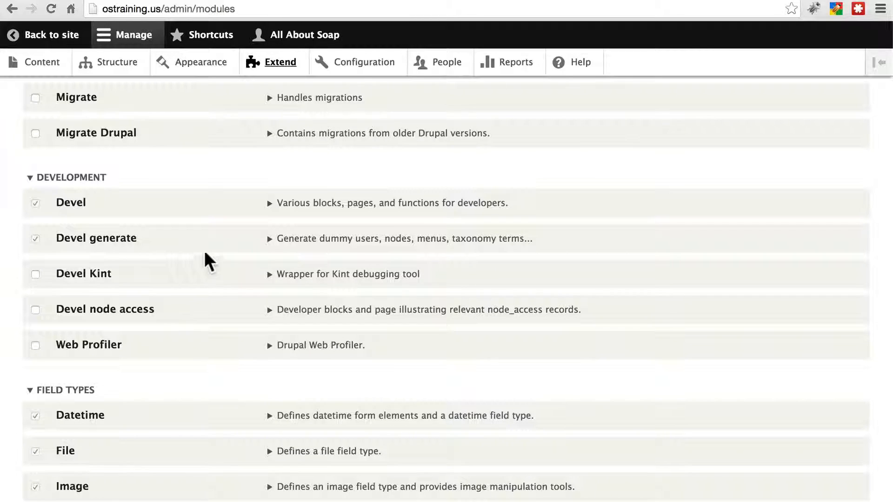
mouse_move(592, 3)
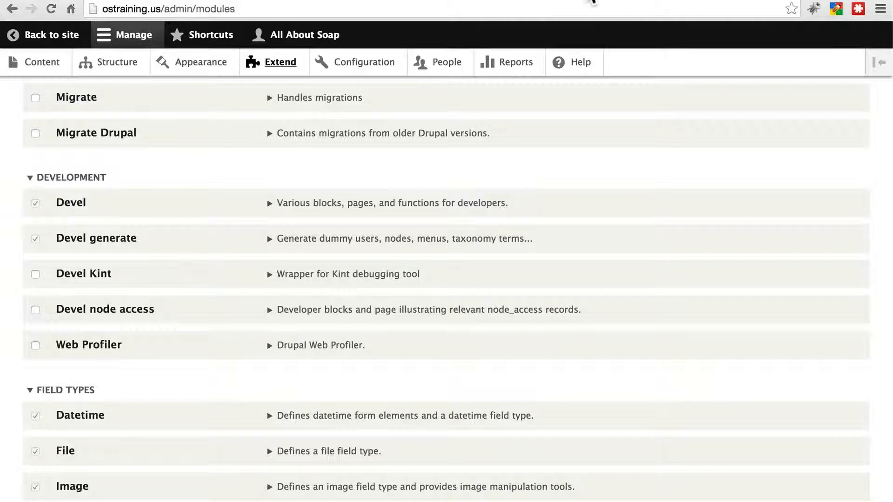
scroll("up", 3)
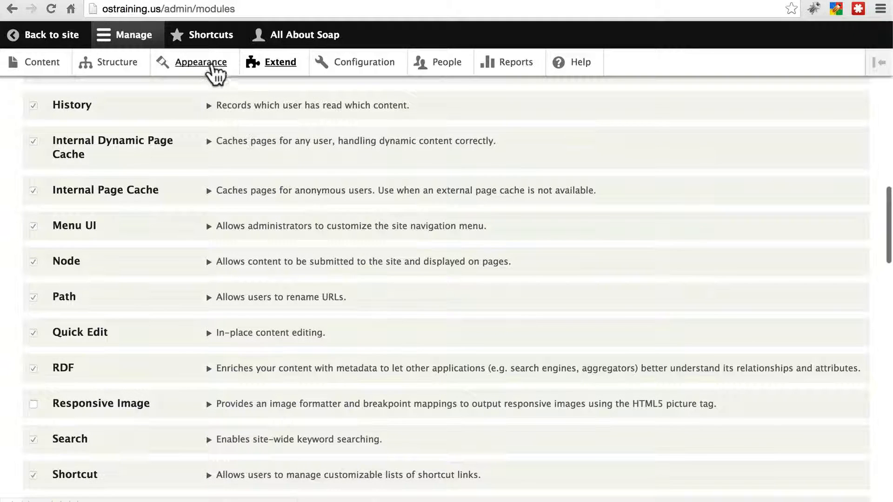
left_click(201, 62)
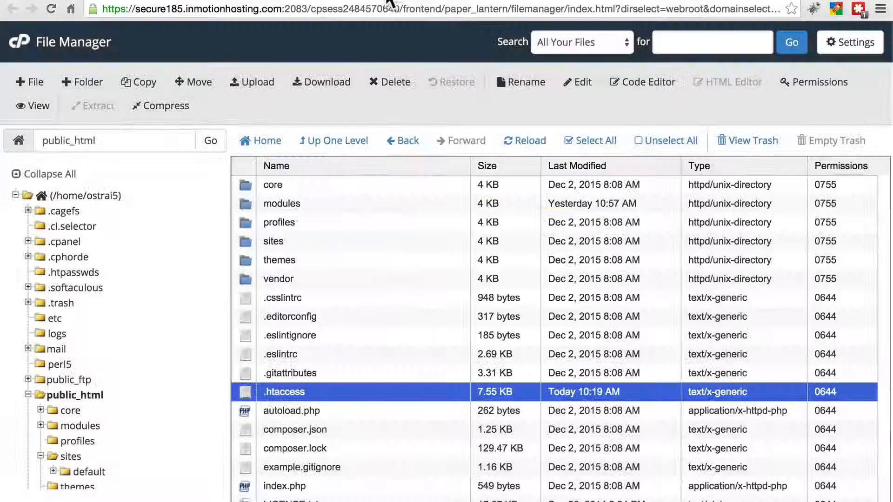
Reload public_html to show .htaccess updated at 10:24 AM, then select modules and themes.
left_click(74, 395)
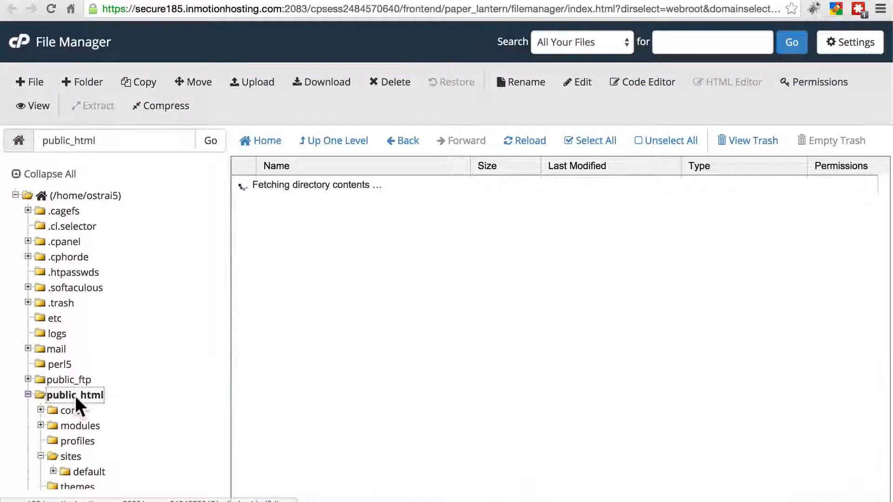
left_click(74, 394)
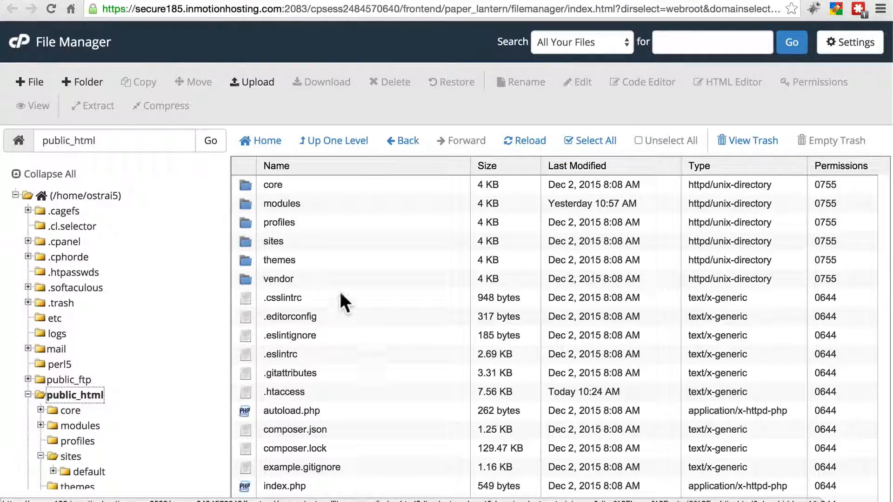
left_click(281, 204)
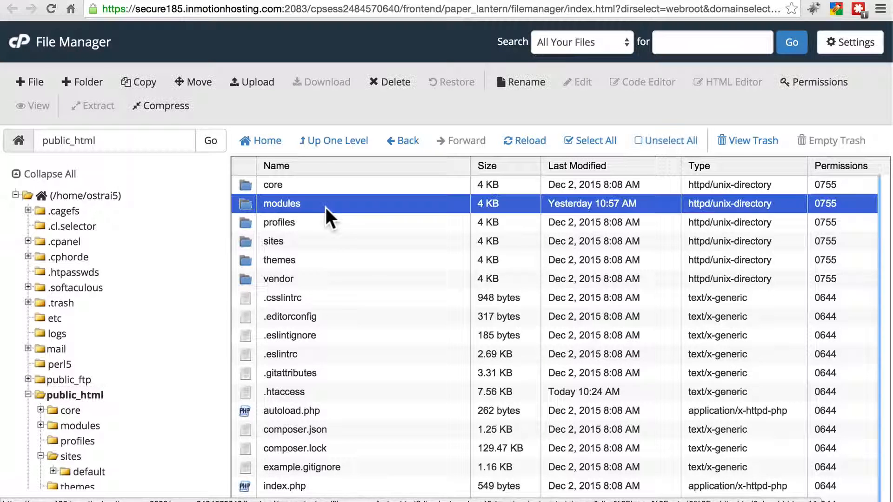
left_click(279, 261)
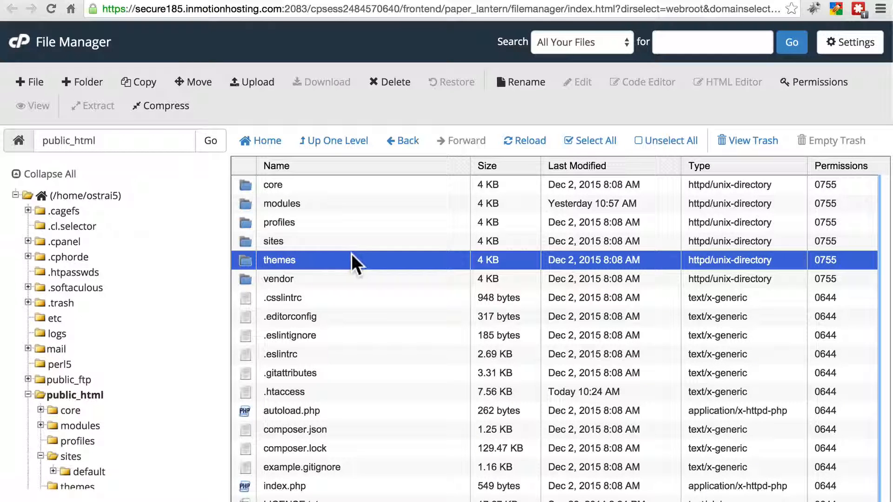
mouse_move(348, 308)
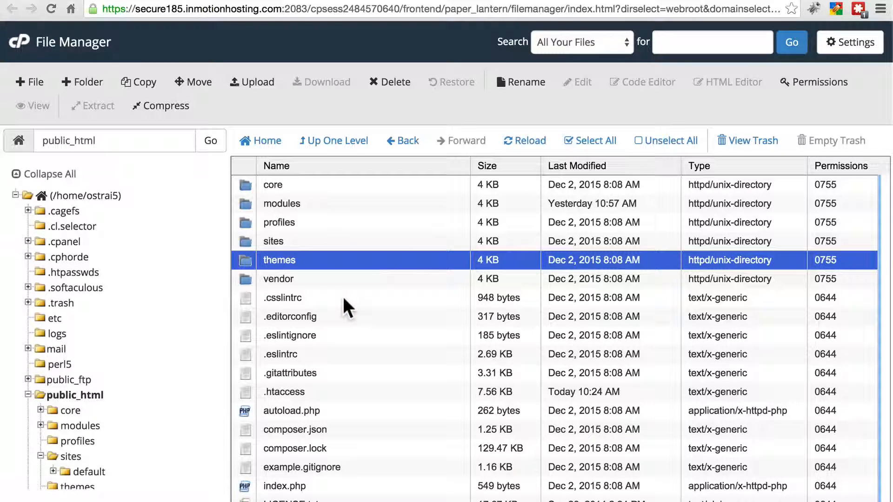
mouse_move(302, 279)
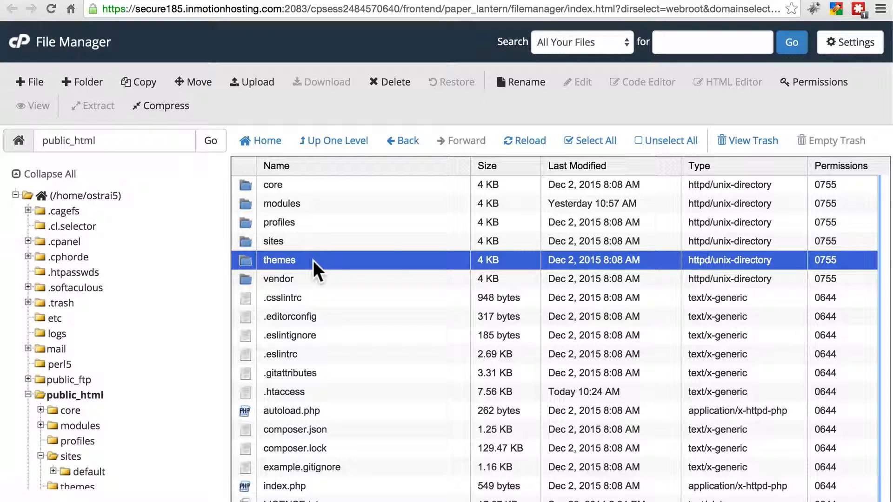
mouse_move(365, 215)
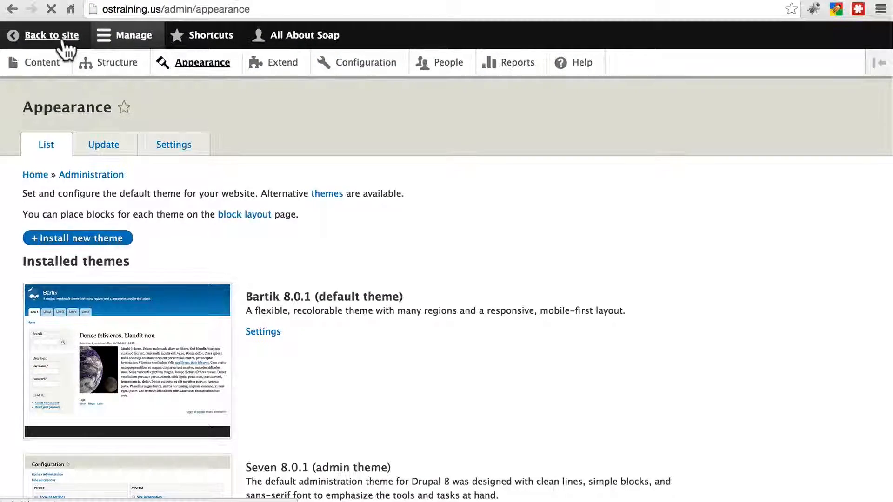
Use Back to site and scroll the styled All About Soap article listing.
left_click(51, 34)
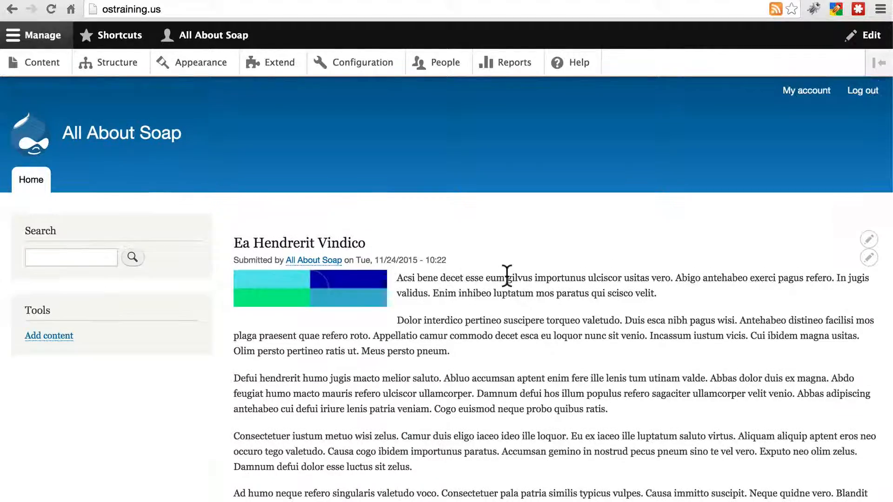
scroll("down", 3)
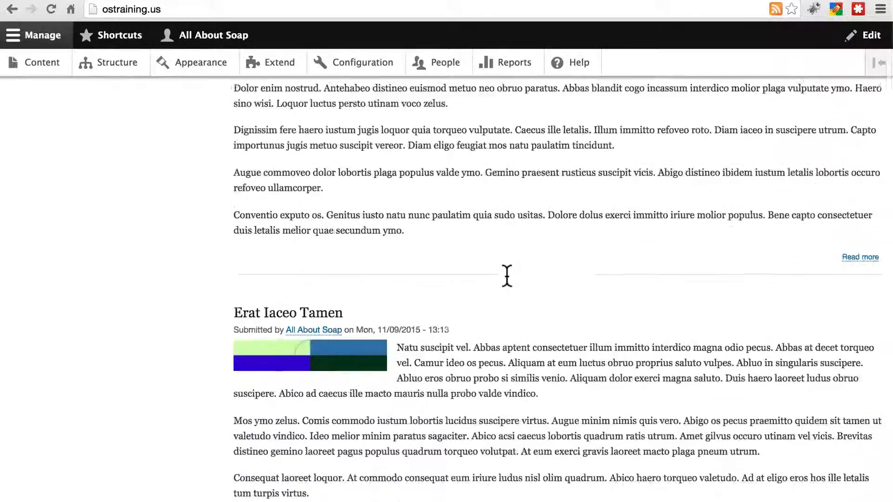